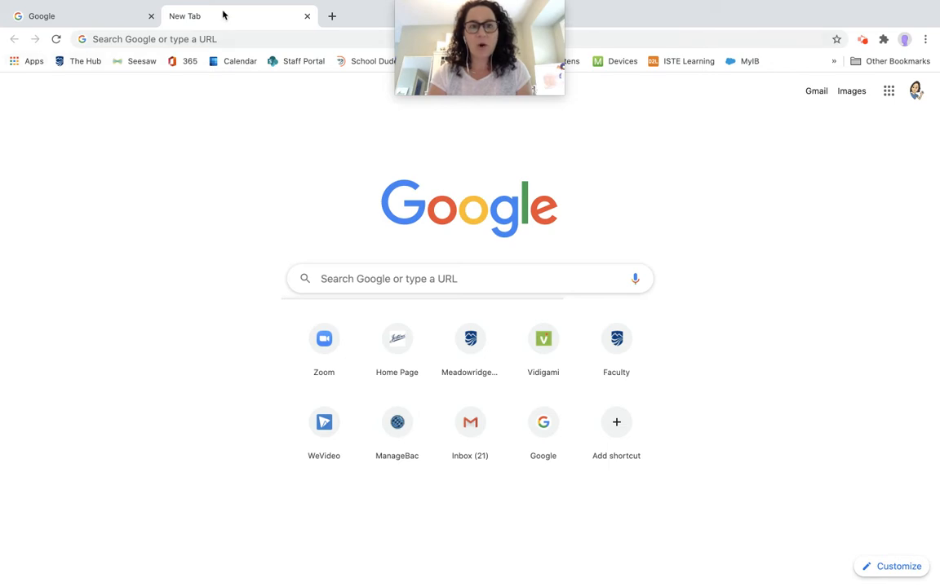
mouse_move(258, 16)
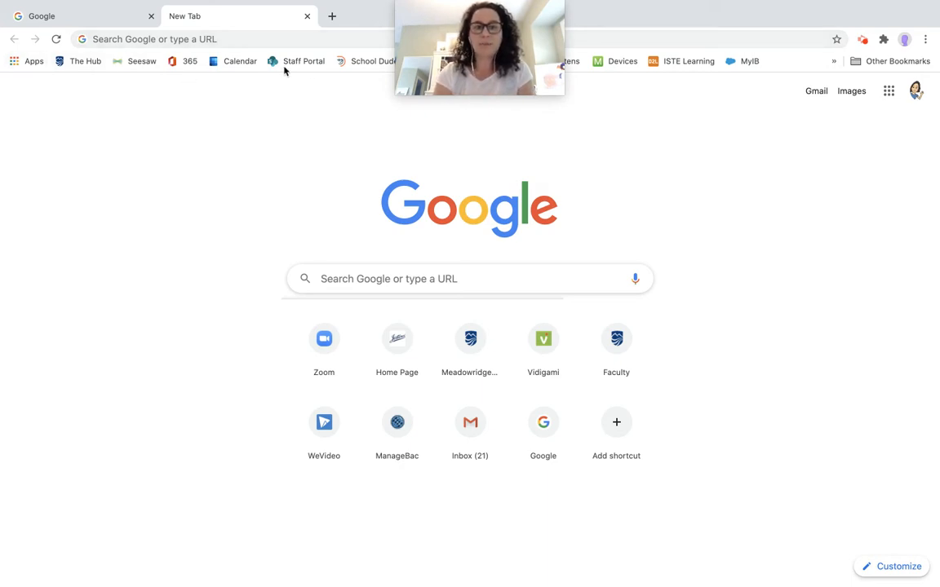
mouse_move(308, 78)
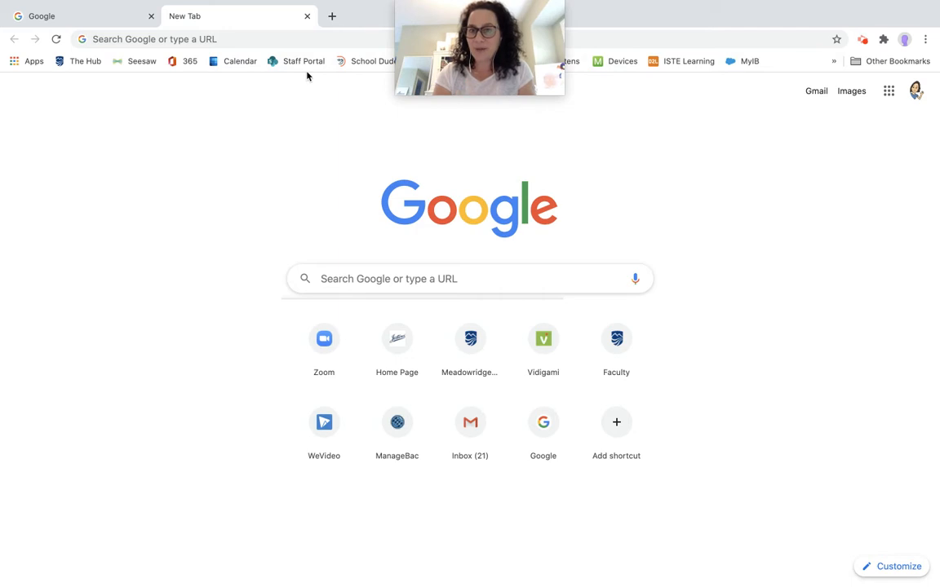
mouse_move(819, 59)
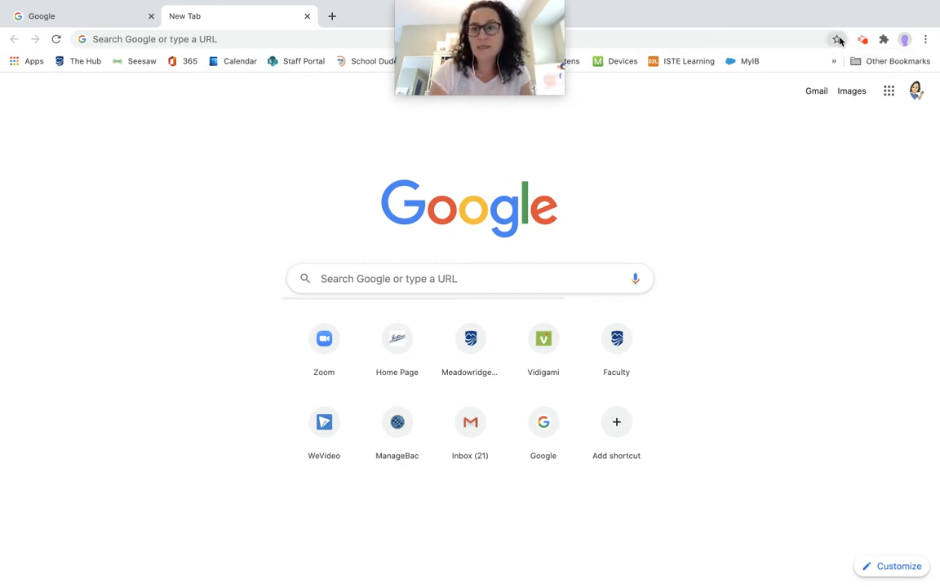
mouse_move(835, 39)
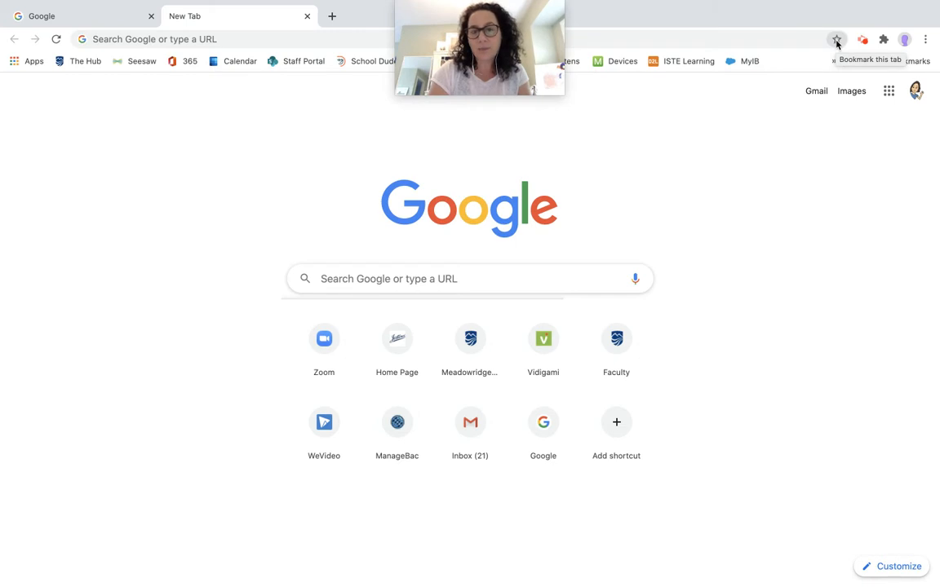
Step: Star the New Tab page and keep Bookmarks Bar as the bookmark's folder
left_click(837, 38)
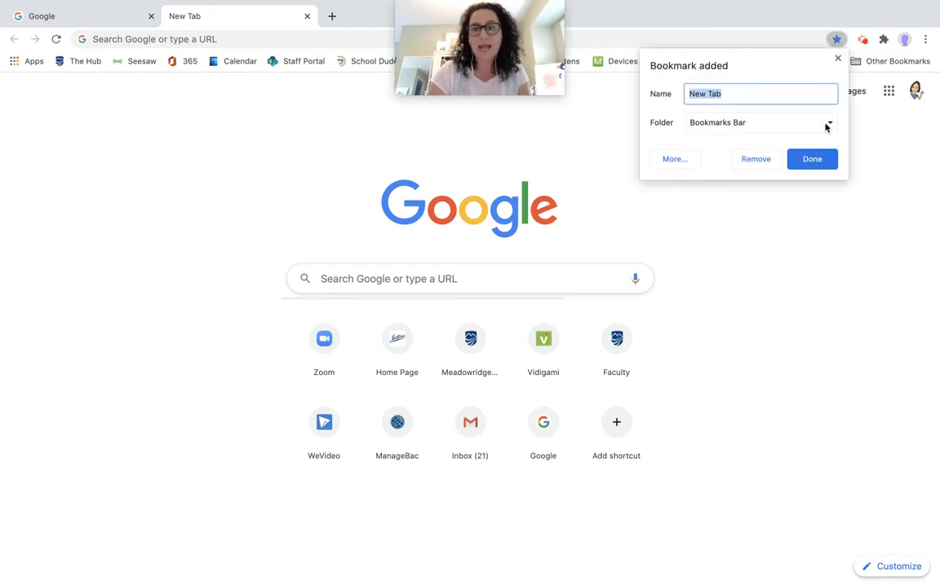
left_click(829, 127)
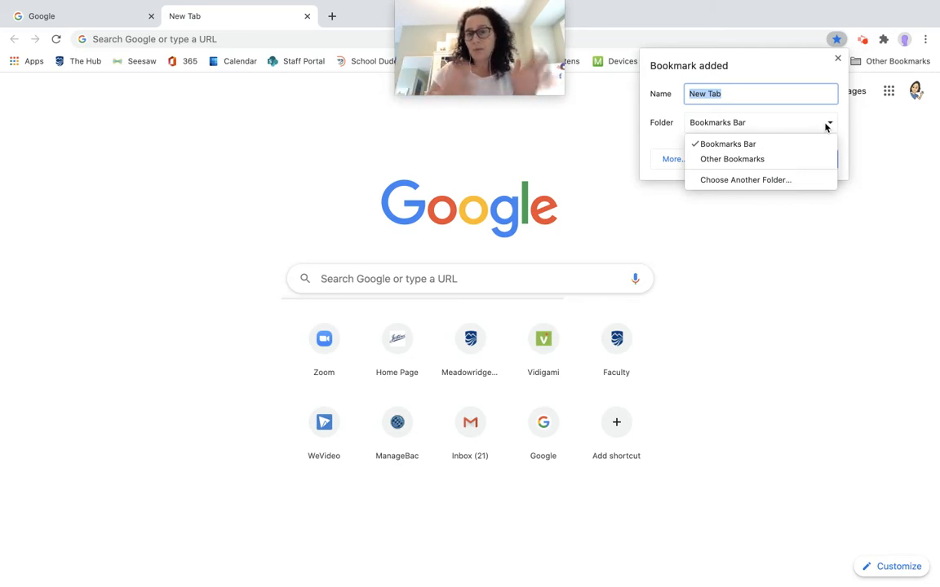
mouse_move(711, 138)
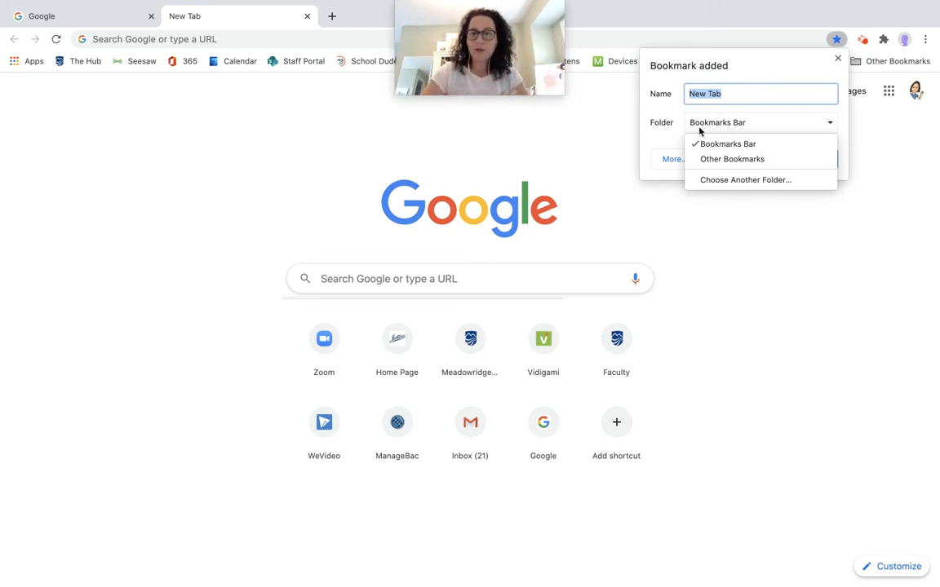
left_click(727, 143)
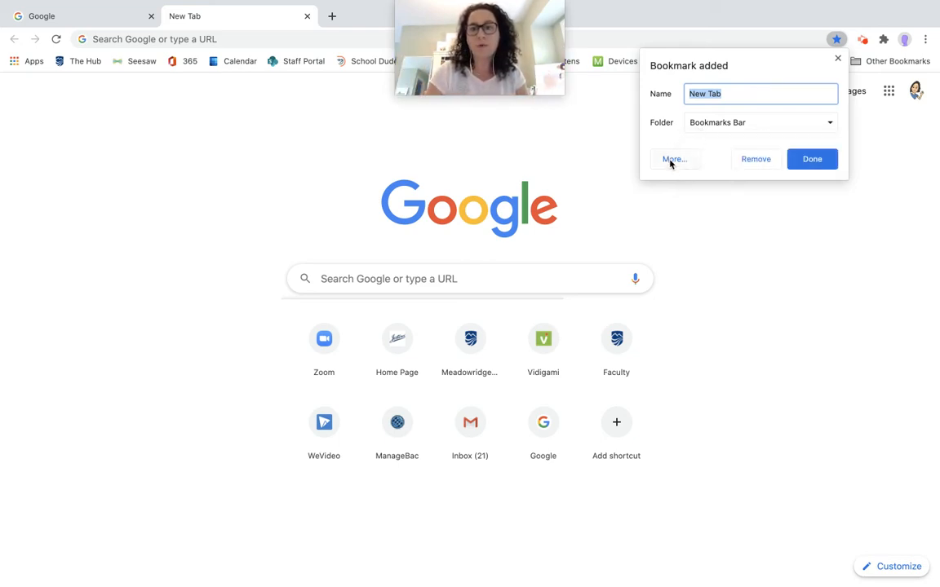
Step: Start a new folder under Other Bookmarks in the full editor, then close it
left_click(676, 160)
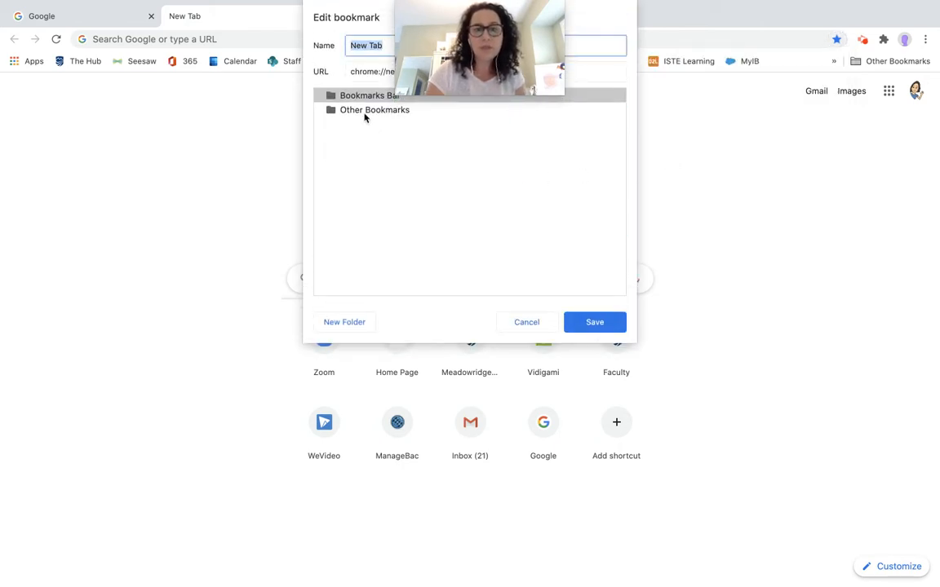
left_click(375, 109)
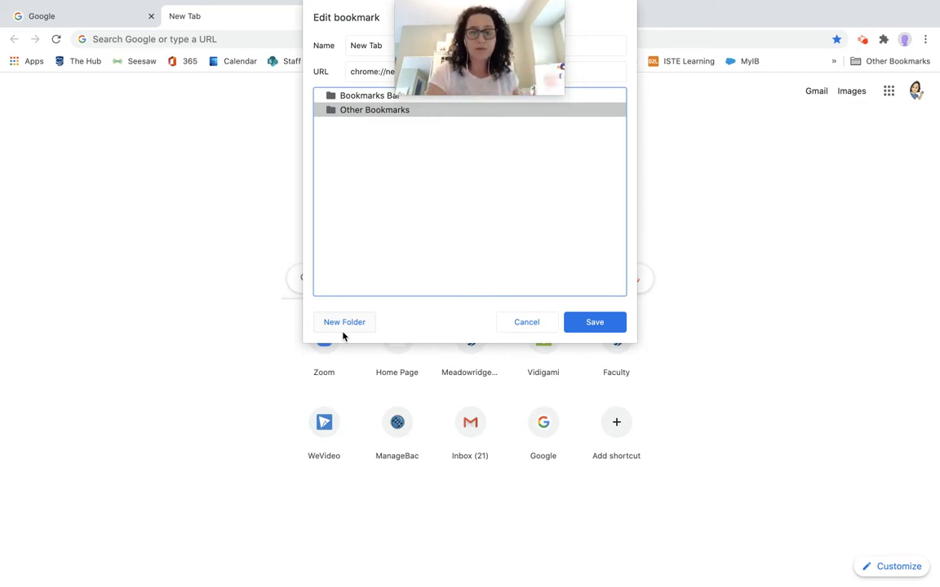
left_click(344, 323)
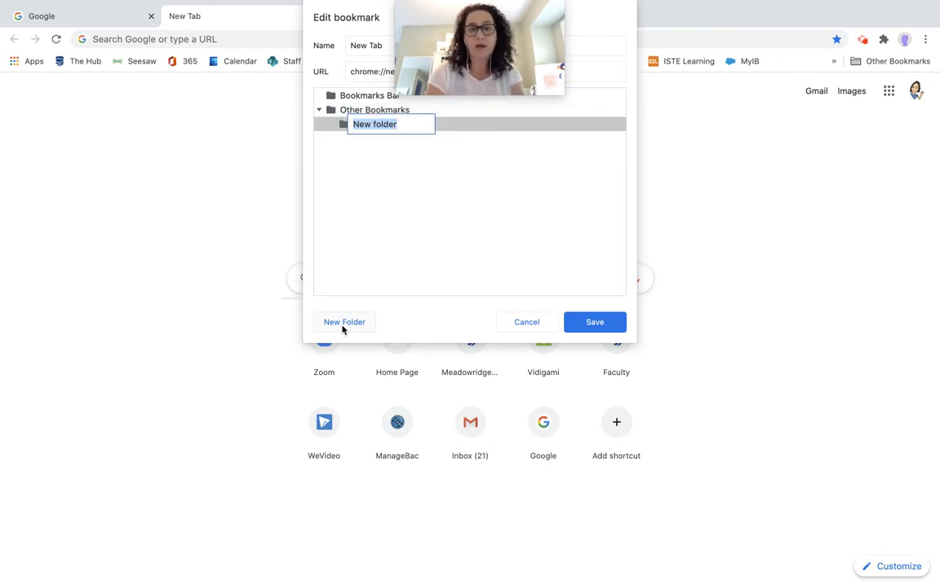
mouse_move(594, 287)
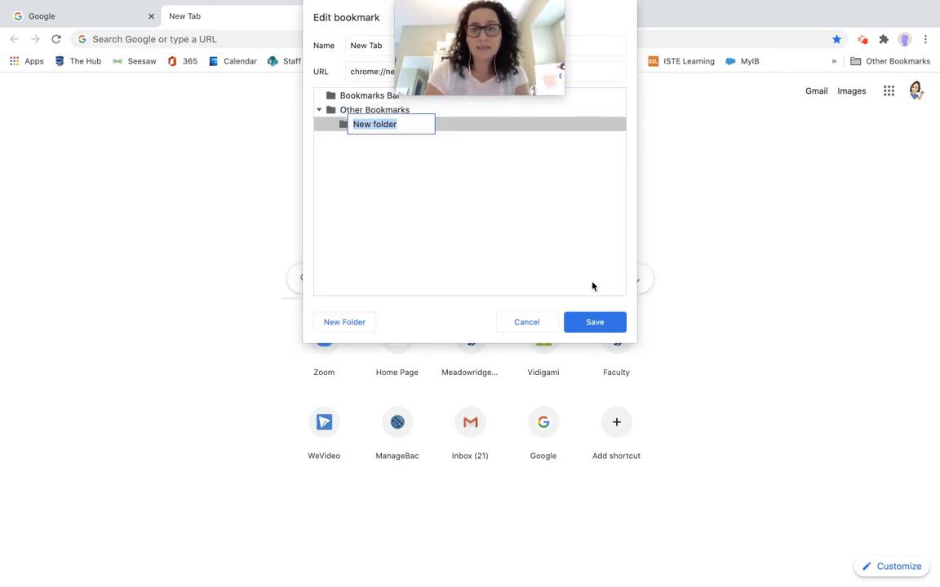
mouse_move(398, 204)
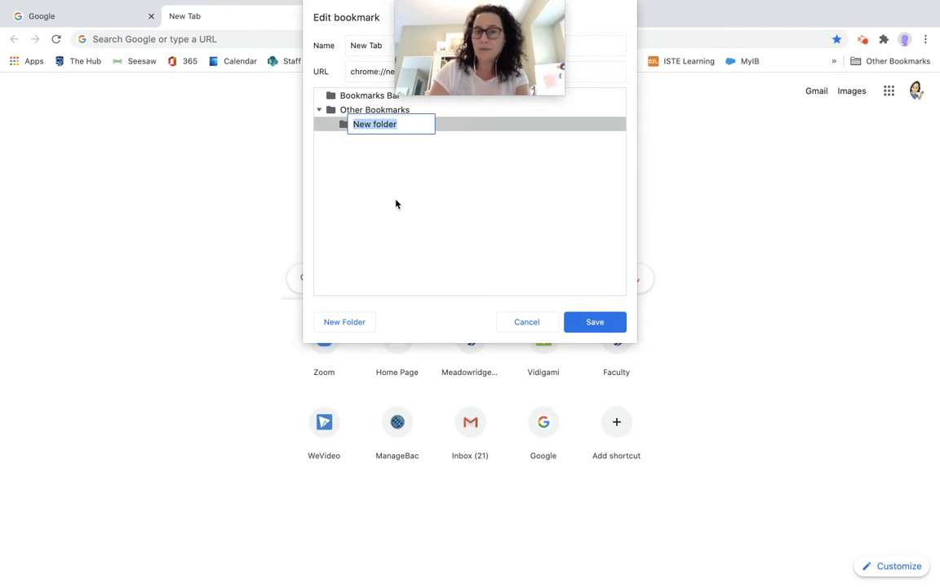
left_click(594, 323)
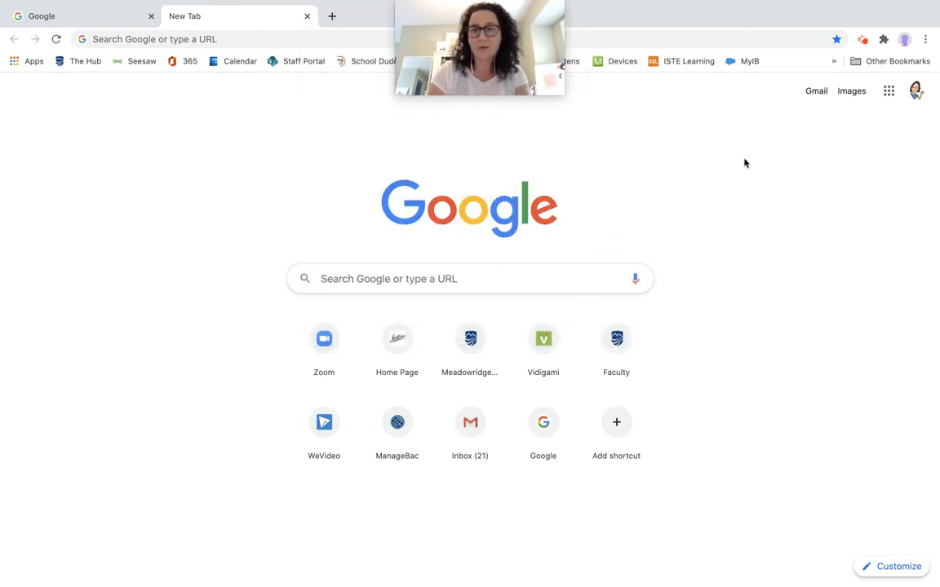
Step: Reach the Bookmark Manager from Chrome's menu, listing the Bookmarks Bar links
left_click(927, 36)
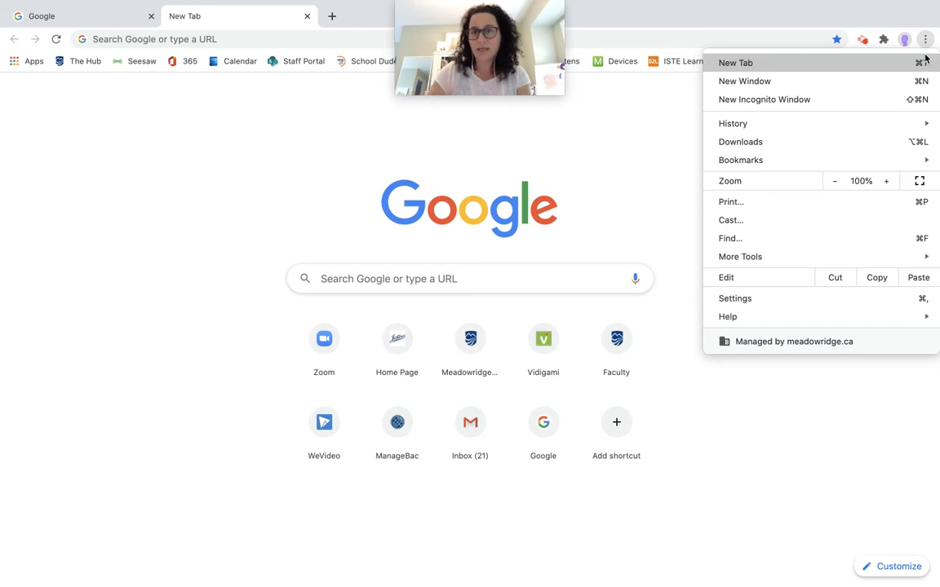
mouse_move(926, 36)
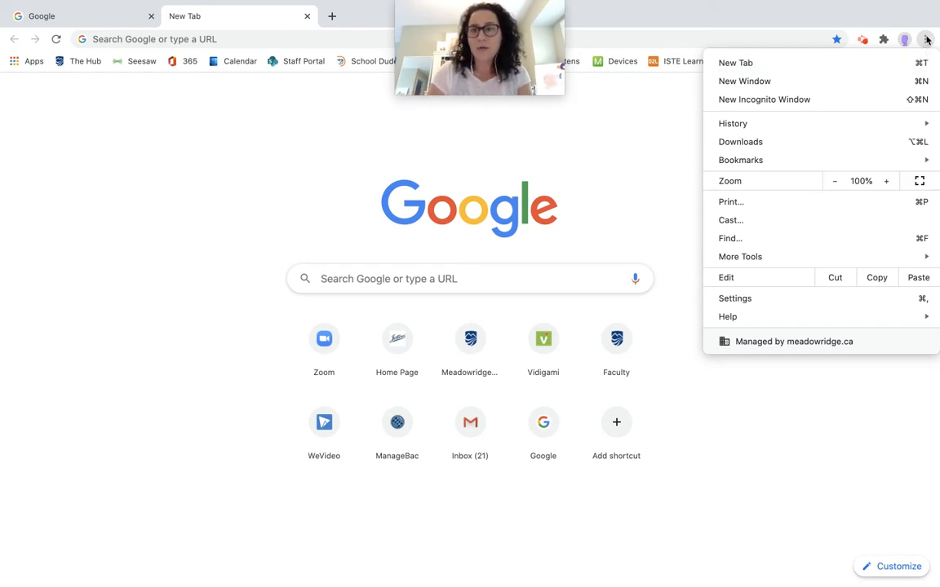
left_click(741, 159)
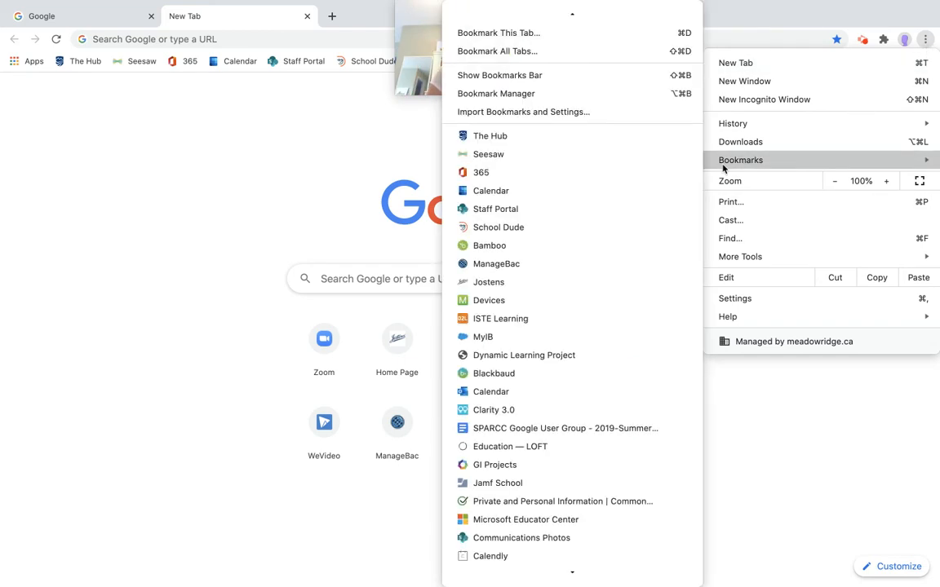
mouse_move(646, 141)
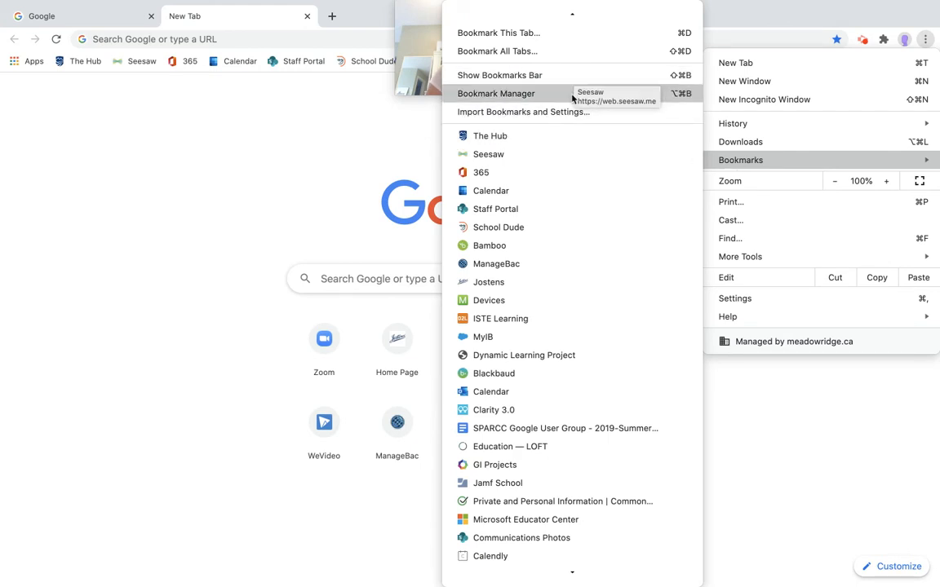
left_click(500, 93)
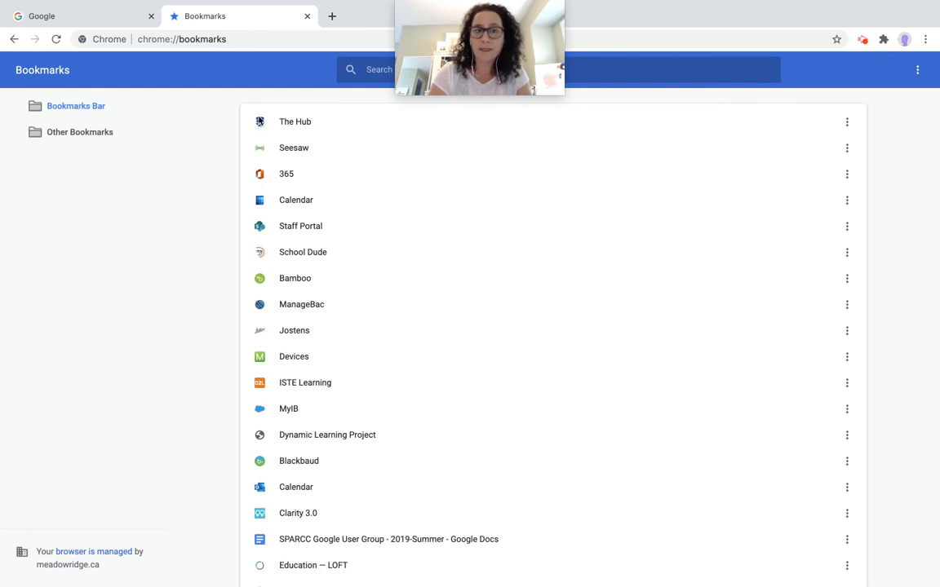
scroll("down", 3)
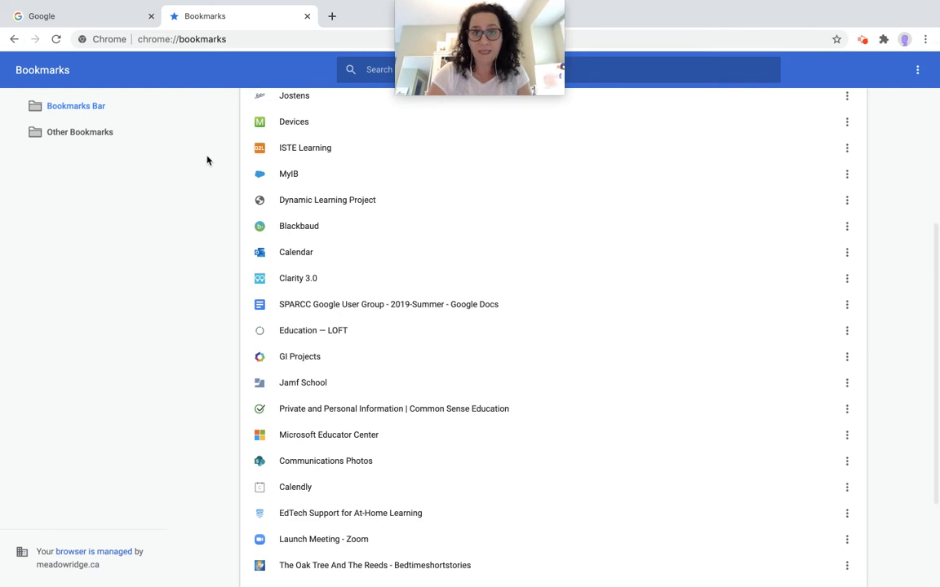
left_click(79, 130)
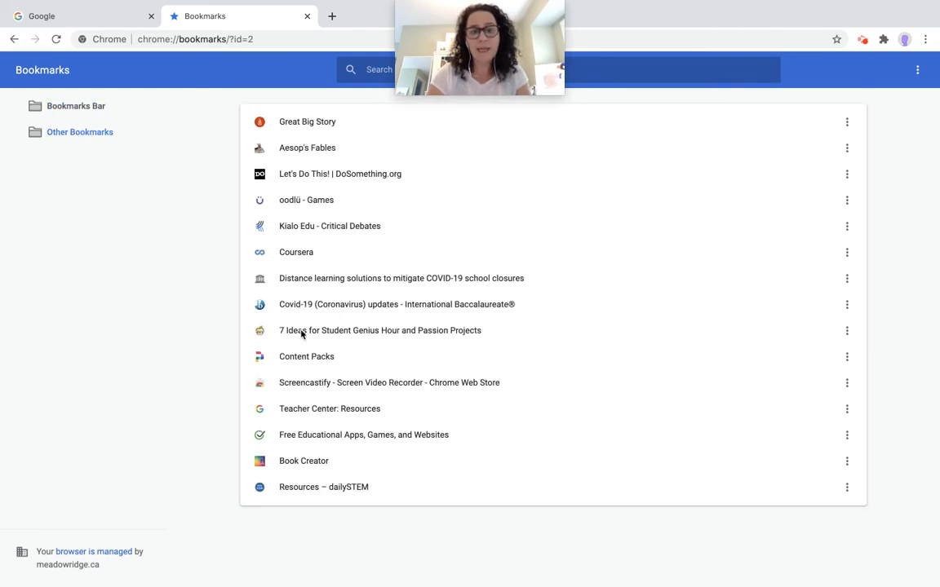
left_click(75, 104)
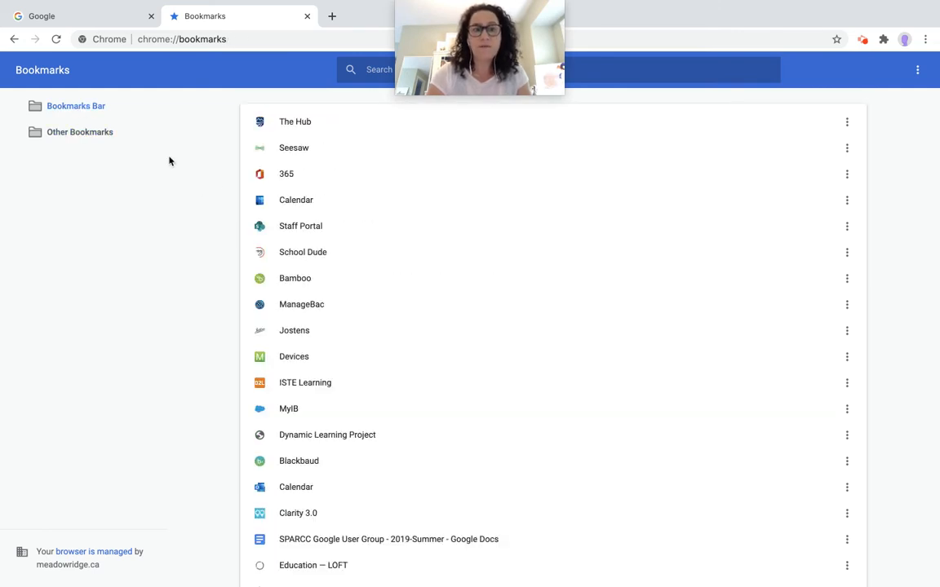
mouse_move(347, 437)
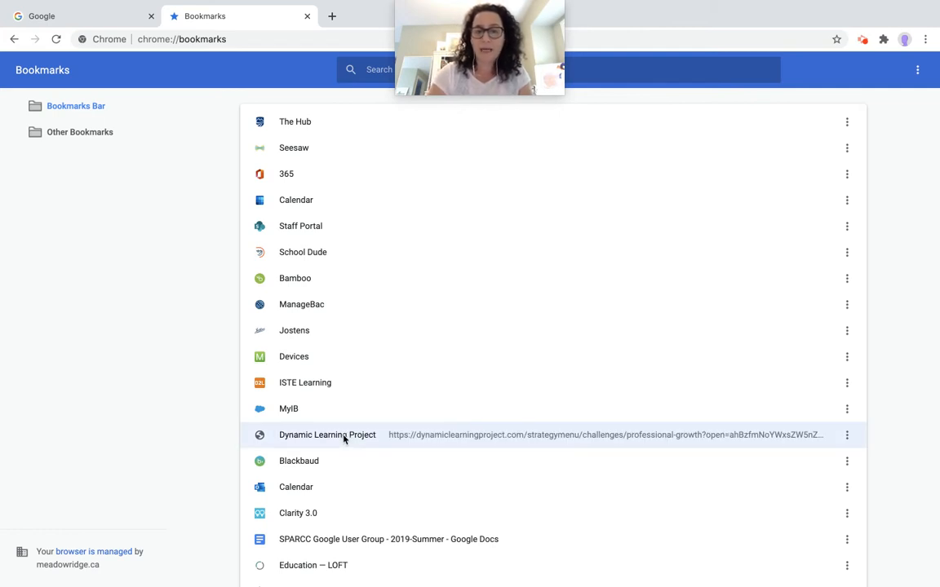
mouse_move(526, 457)
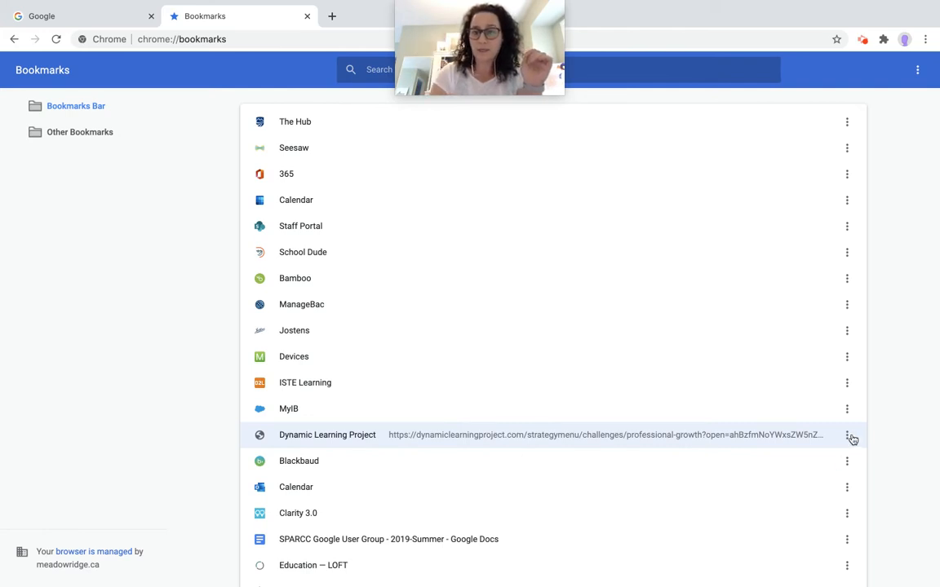
Step: Rename the Dynamic Learning Project bookmark to 'DLP' and save it
left_click(845, 434)
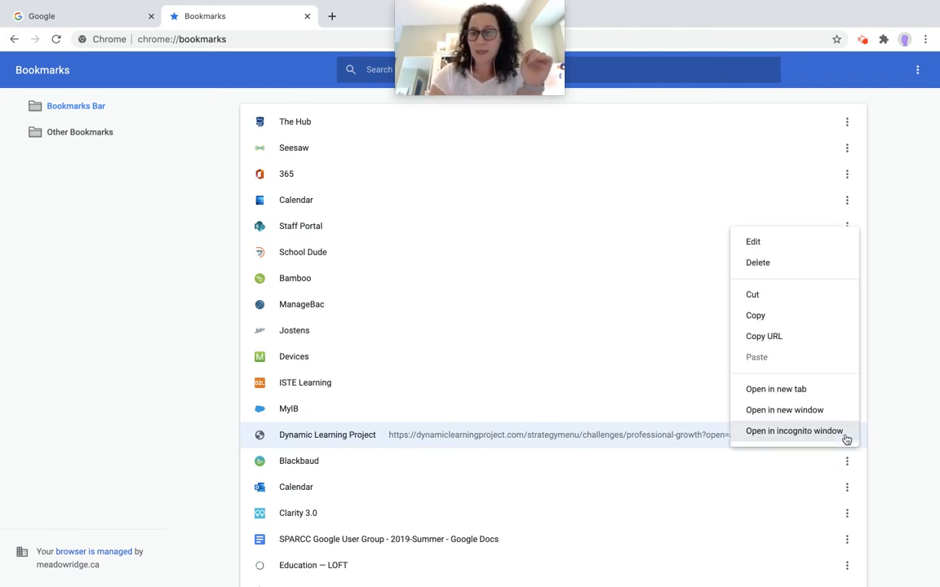
left_click(753, 241)
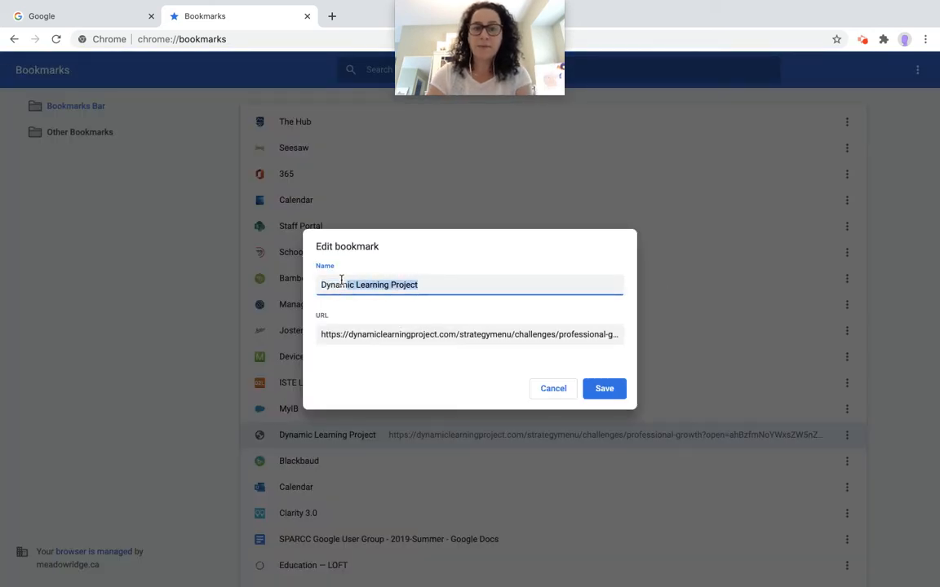
type("D")
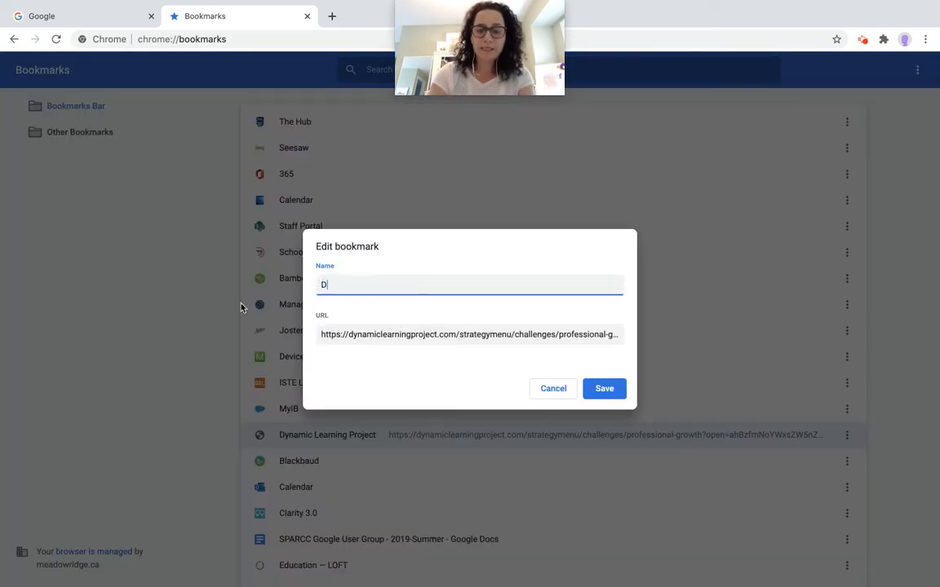
type("LP")
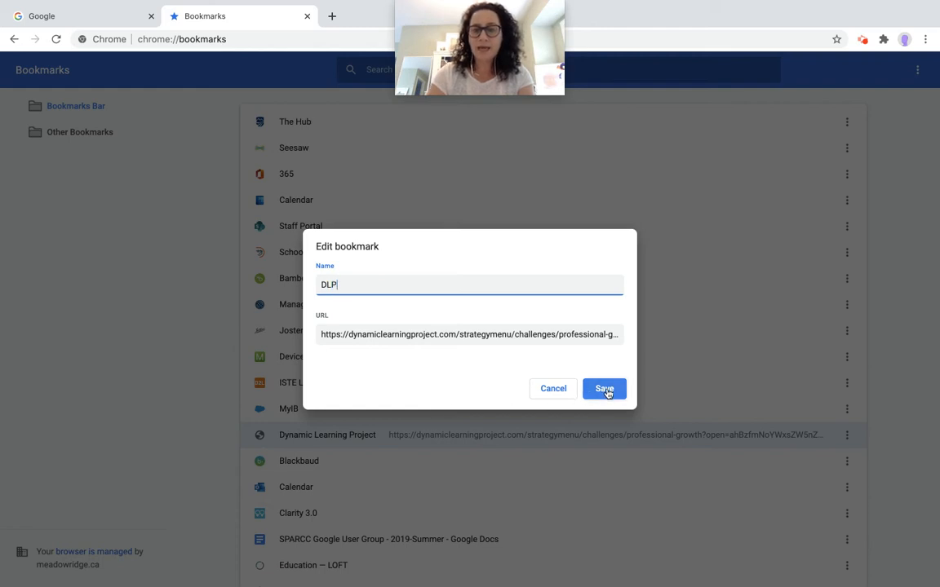
left_click(604, 388)
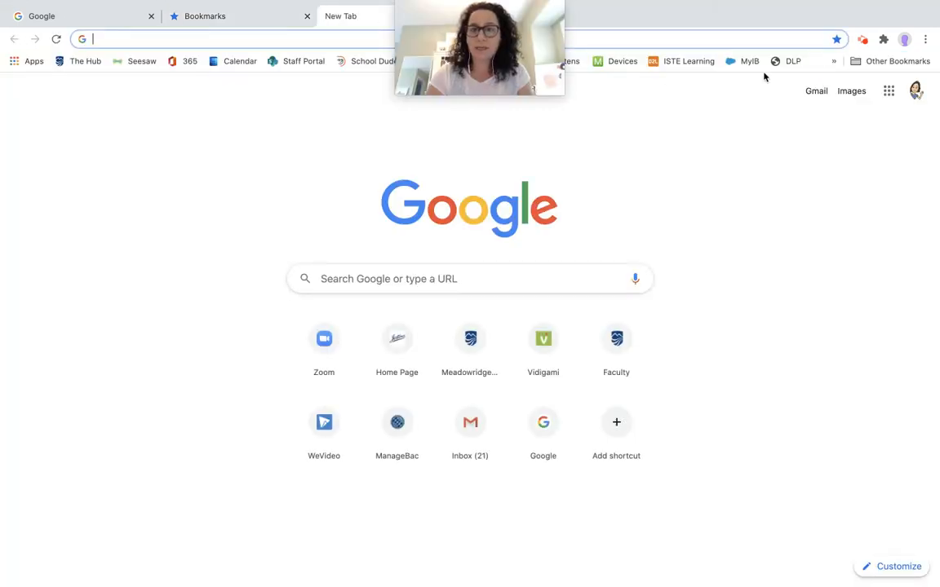
mouse_move(733, 137)
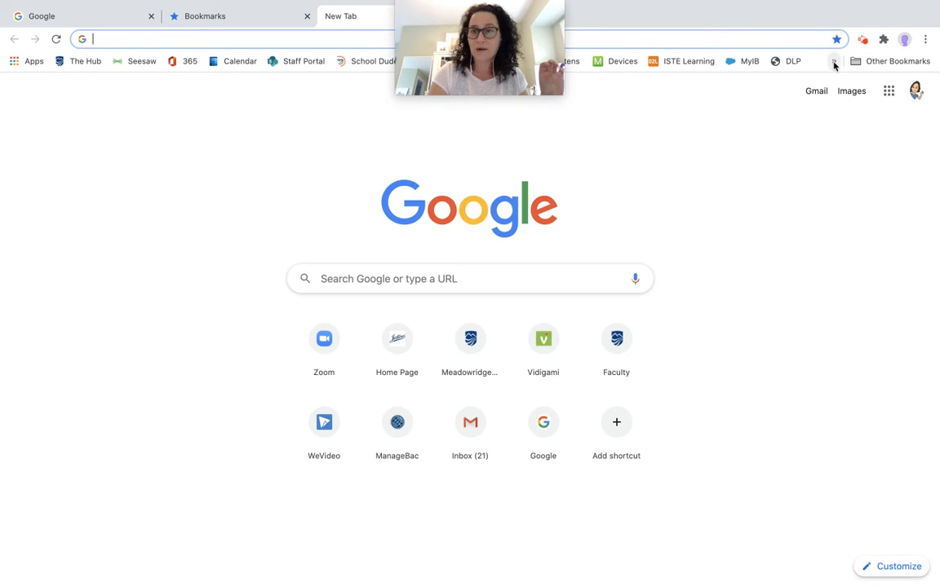
Step: View the bookmarks bar's overflow list, then return to the Bookmark Manager tab
left_click(835, 61)
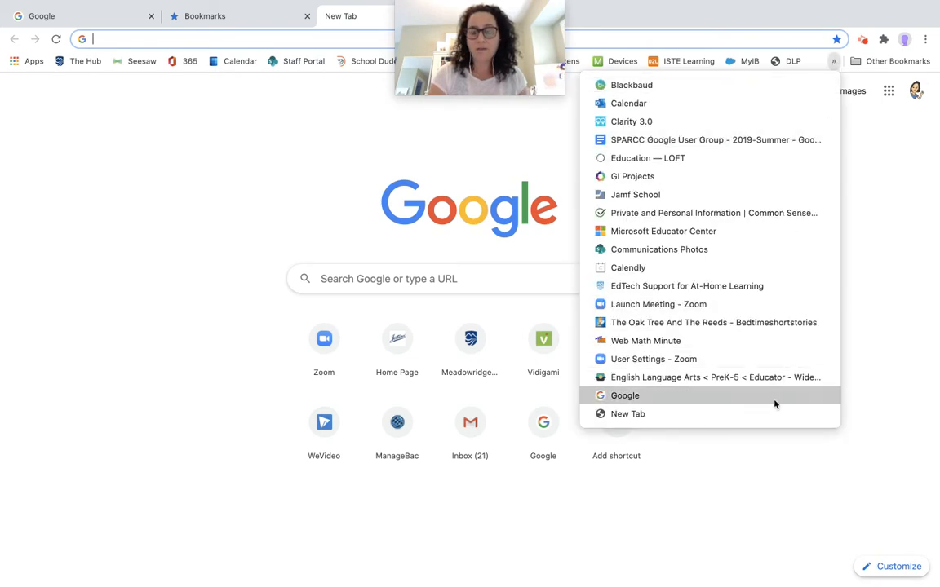
mouse_move(775, 229)
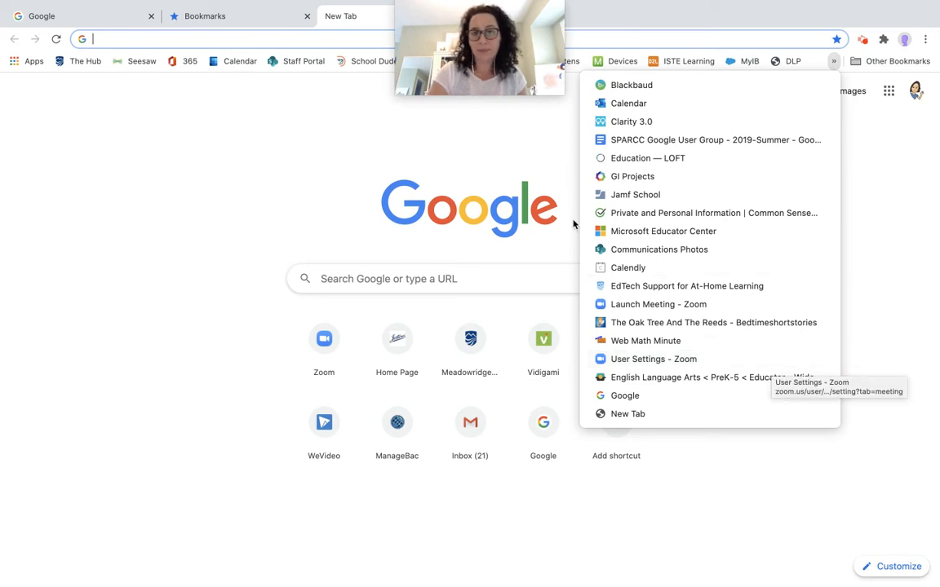
left_click(210, 16)
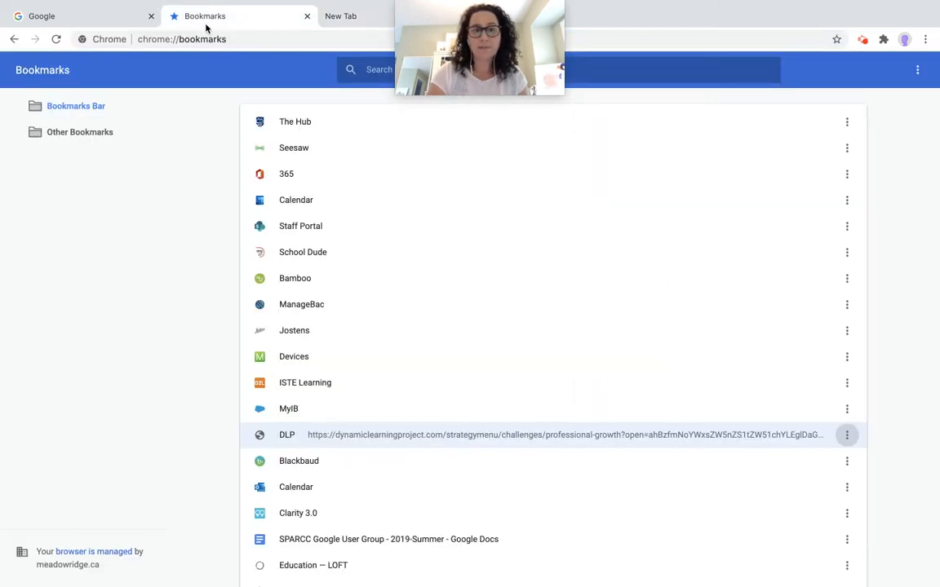
Step: Delete the Clarity 3.0 bookmark, undo the deletion, and go back to New Tab
scroll("down", 3)
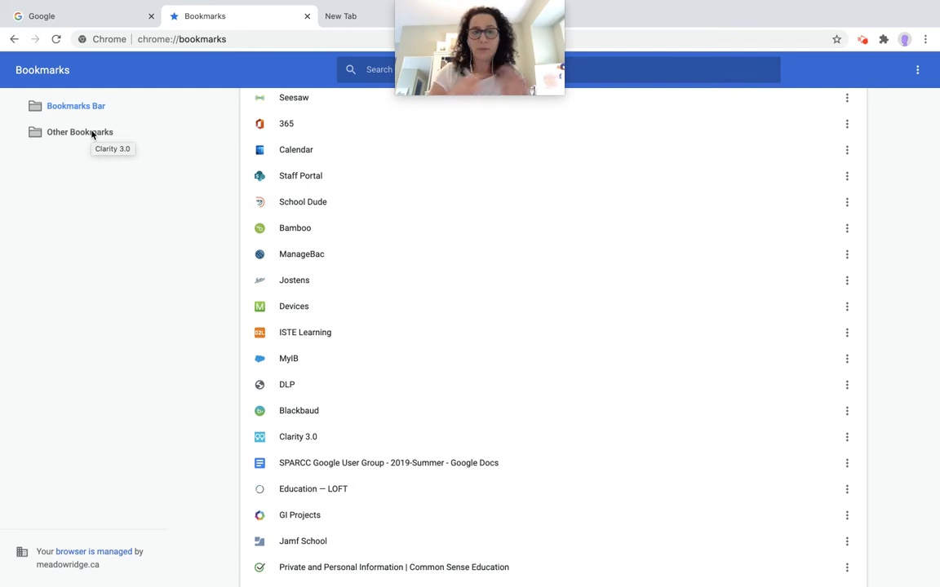
mouse_move(231, 287)
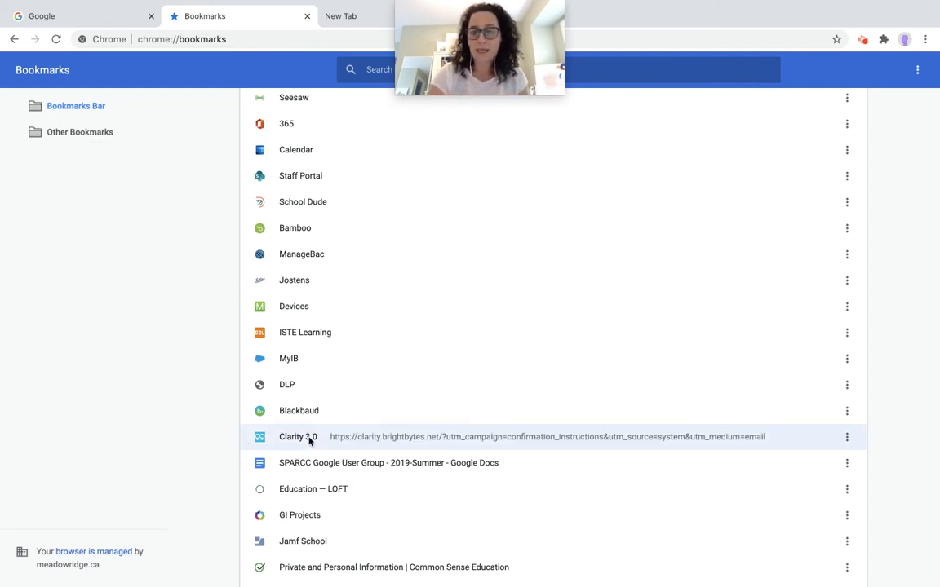
left_click(845, 437)
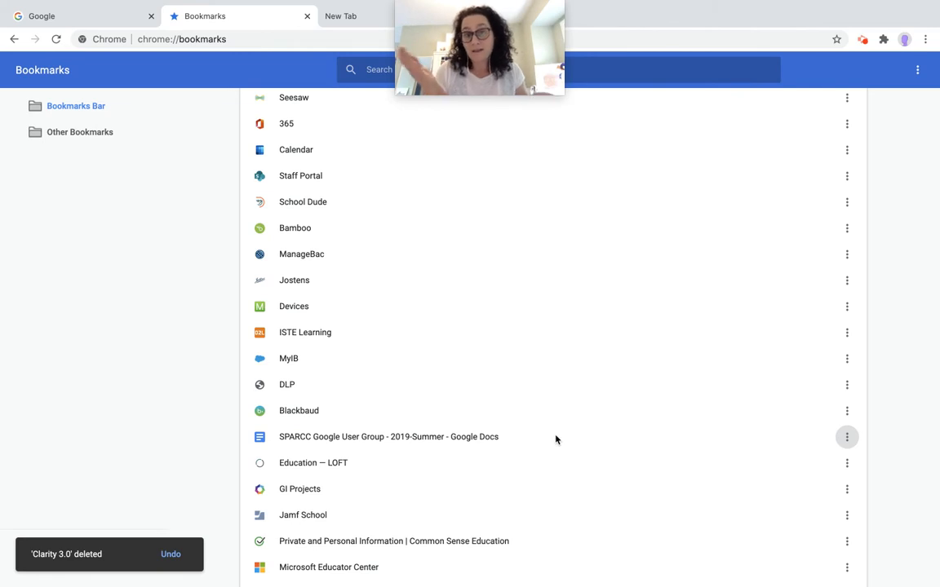
mouse_move(558, 437)
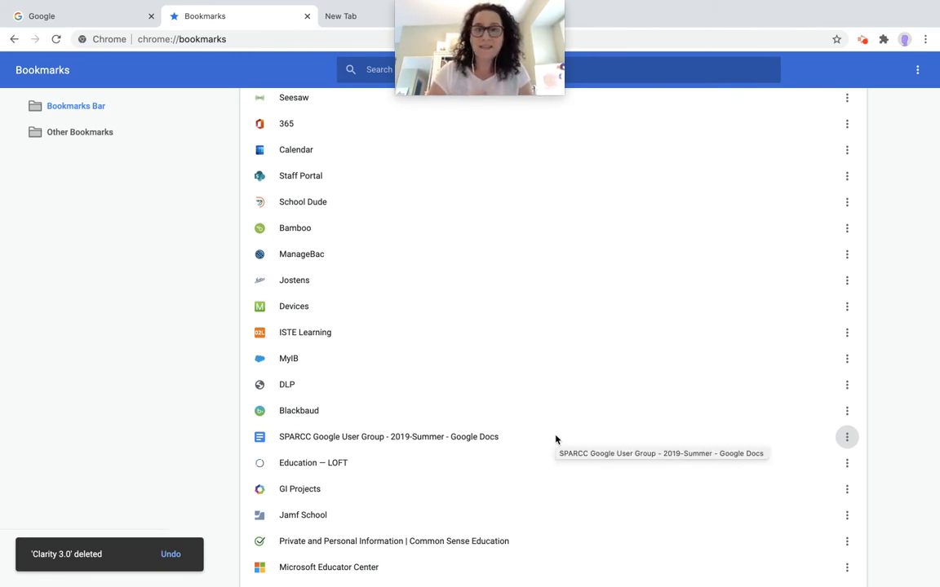
mouse_move(336, 395)
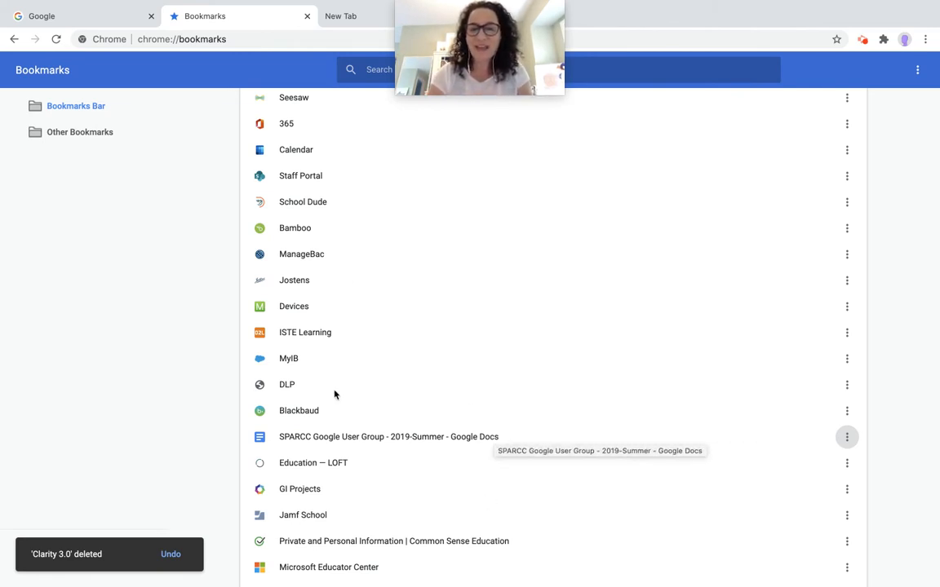
left_click(172, 555)
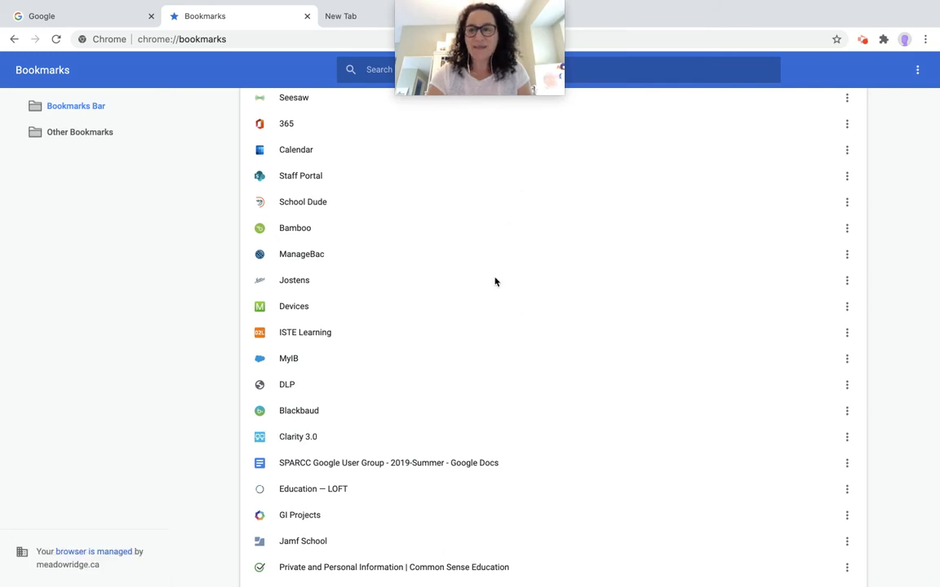
mouse_move(479, 283)
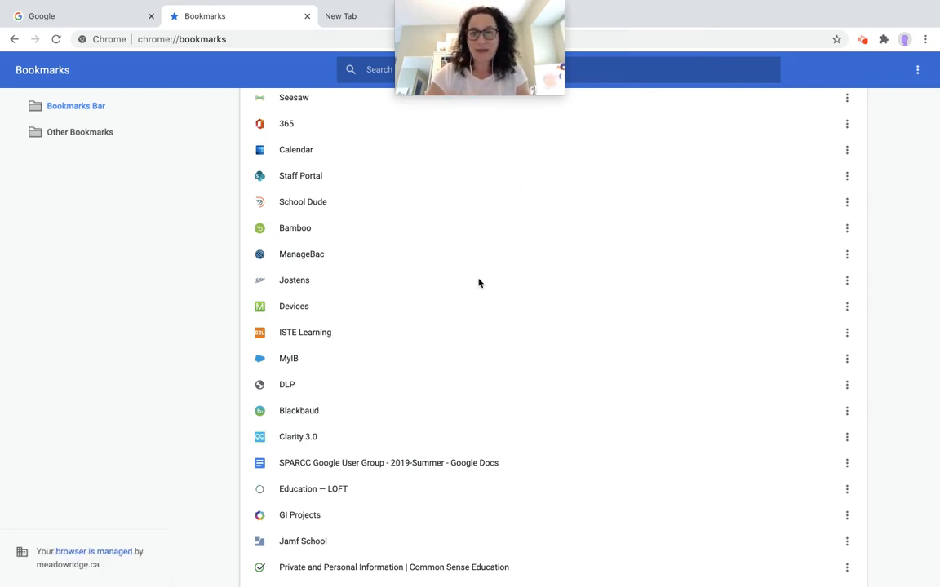
left_click(342, 17)
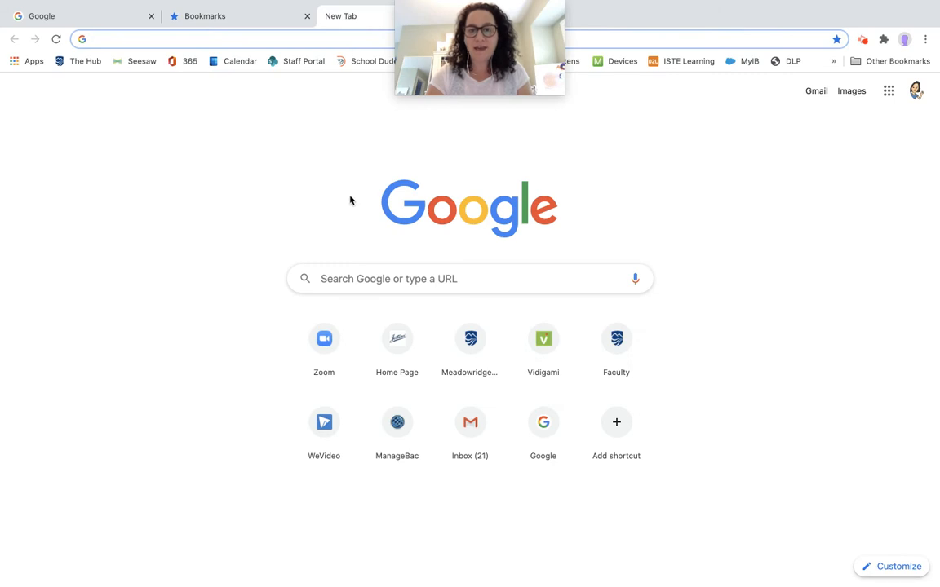
mouse_move(284, 178)
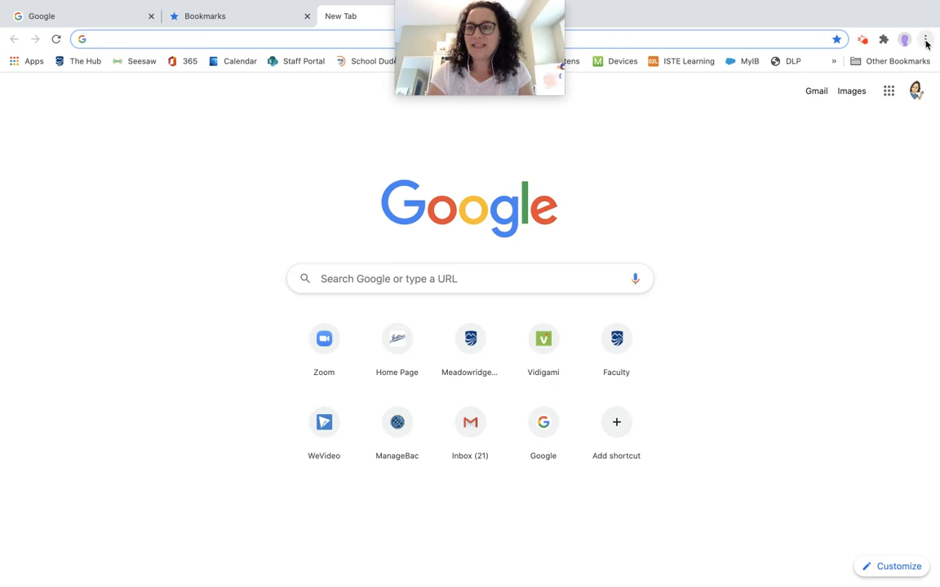
Step: Reach Manage search engines in Chrome Settings, then switch to the Google tab
left_click(926, 36)
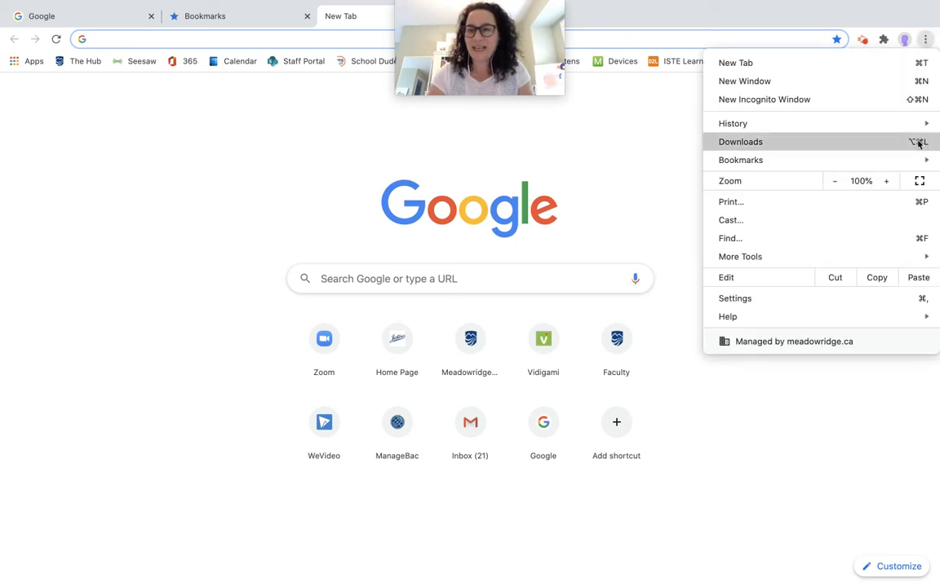
left_click(732, 124)
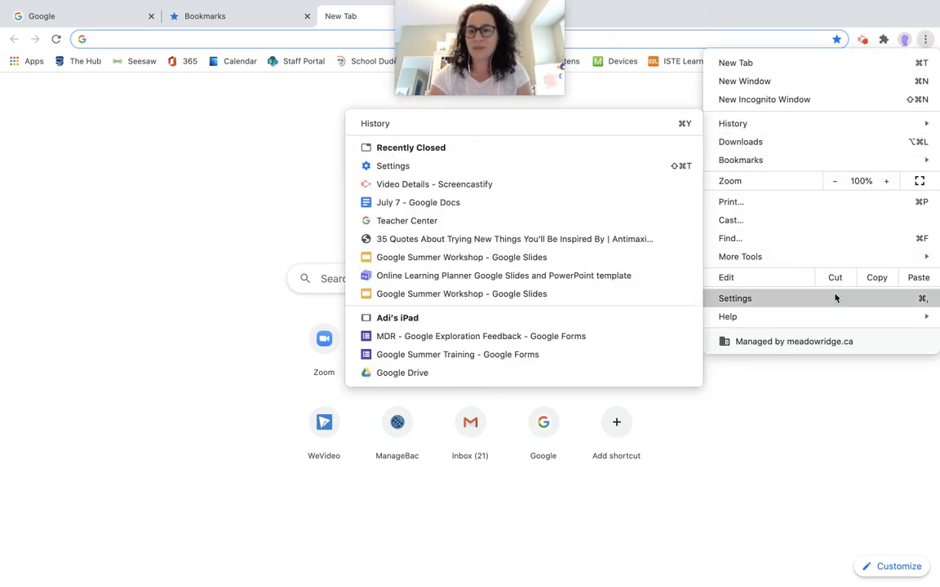
left_click(734, 299)
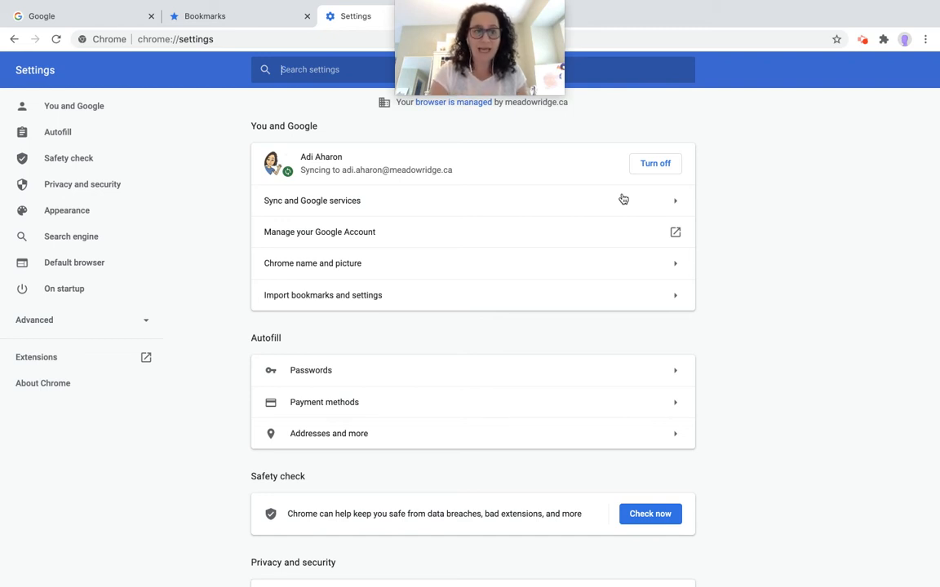
left_click(72, 237)
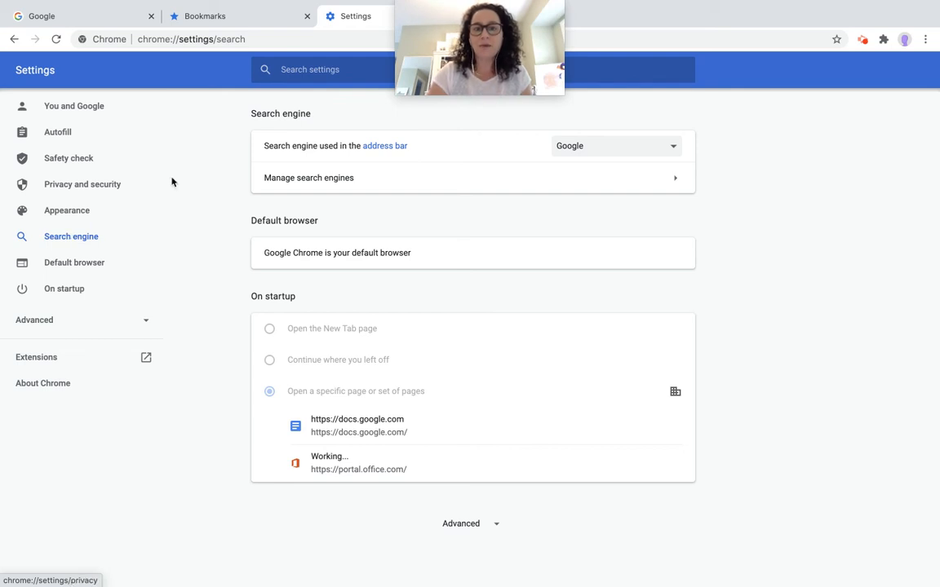
left_click(309, 177)
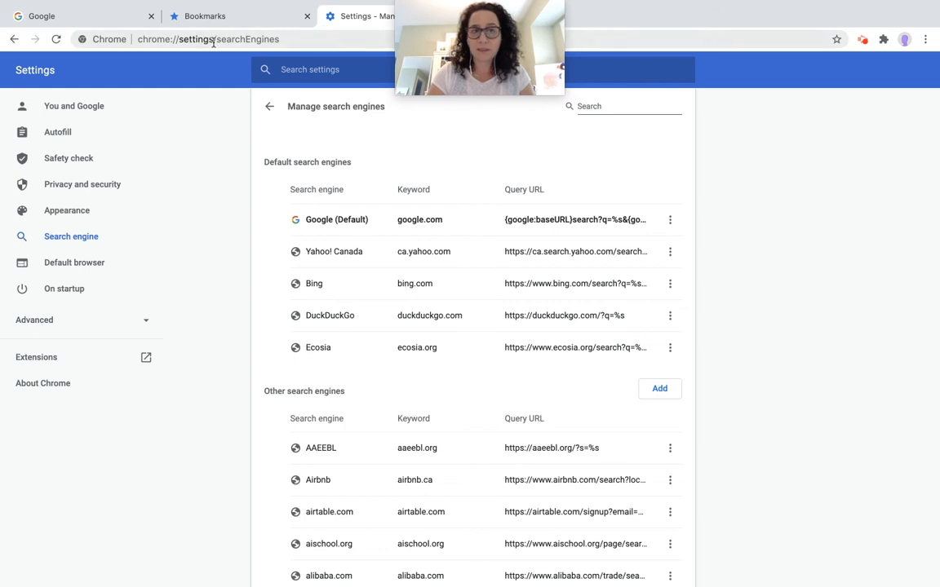
left_click(73, 15)
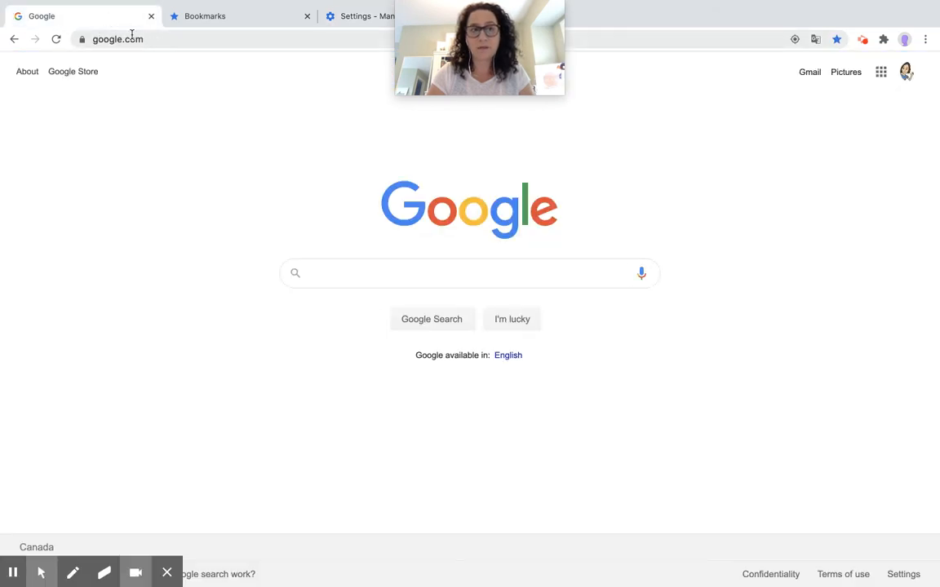
Step: Search 'cbc vancouver', reach the British Columbia CBC News page, return to Settings
left_click(117, 39)
type("cbc")
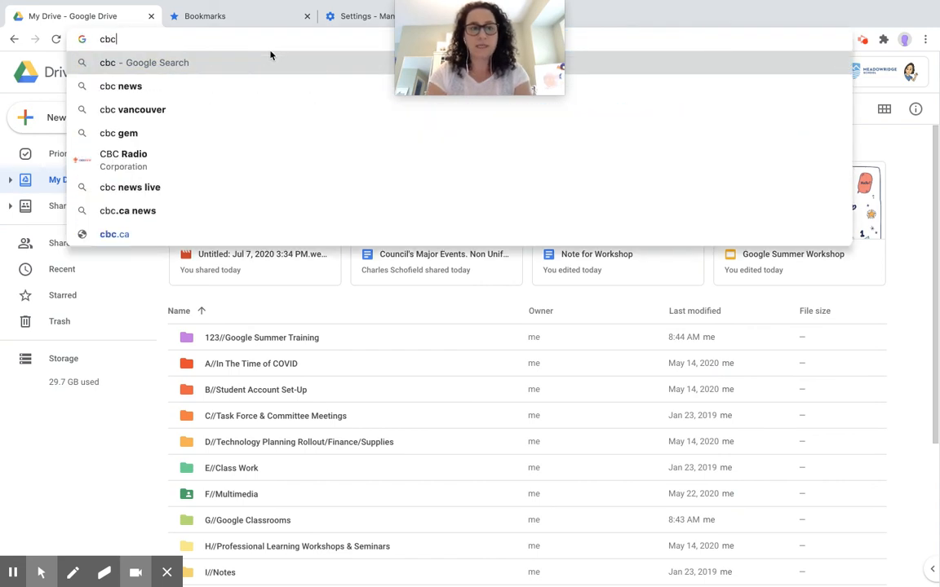
left_click(134, 109)
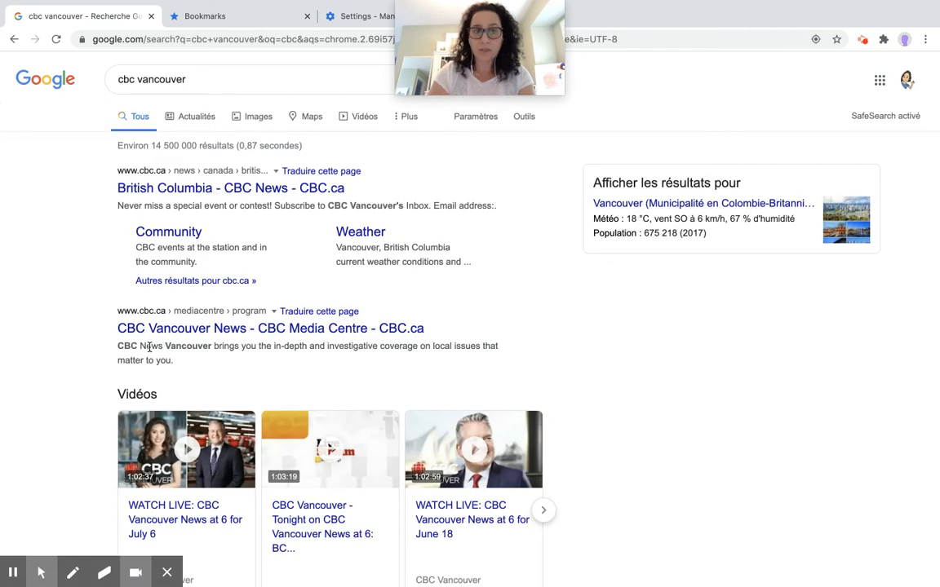
left_click(232, 187)
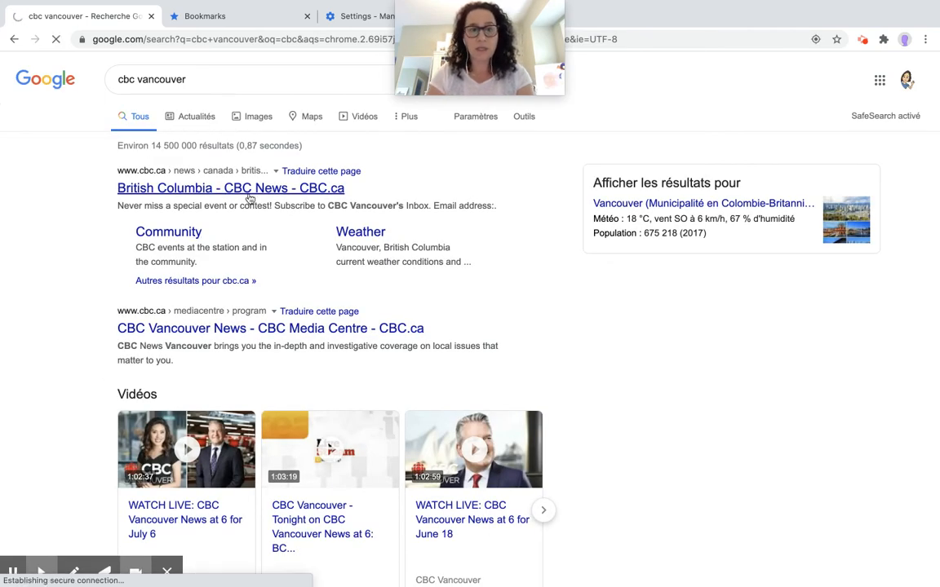
left_click(232, 187)
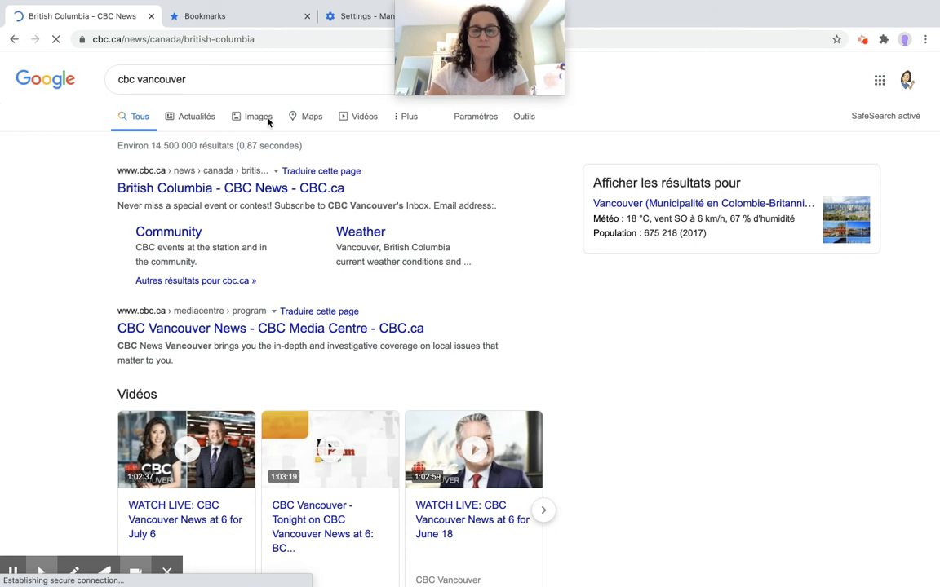
left_click(232, 187)
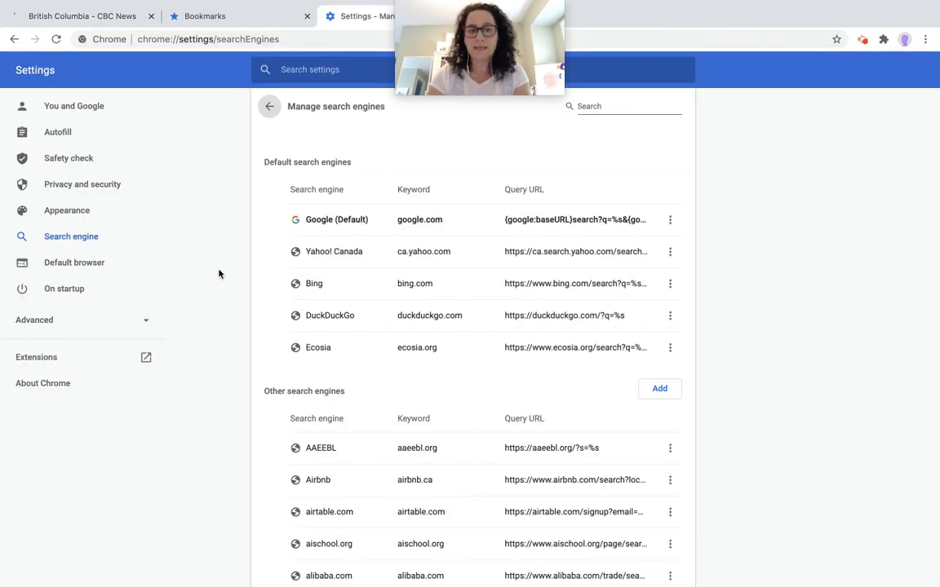
left_click(269, 106)
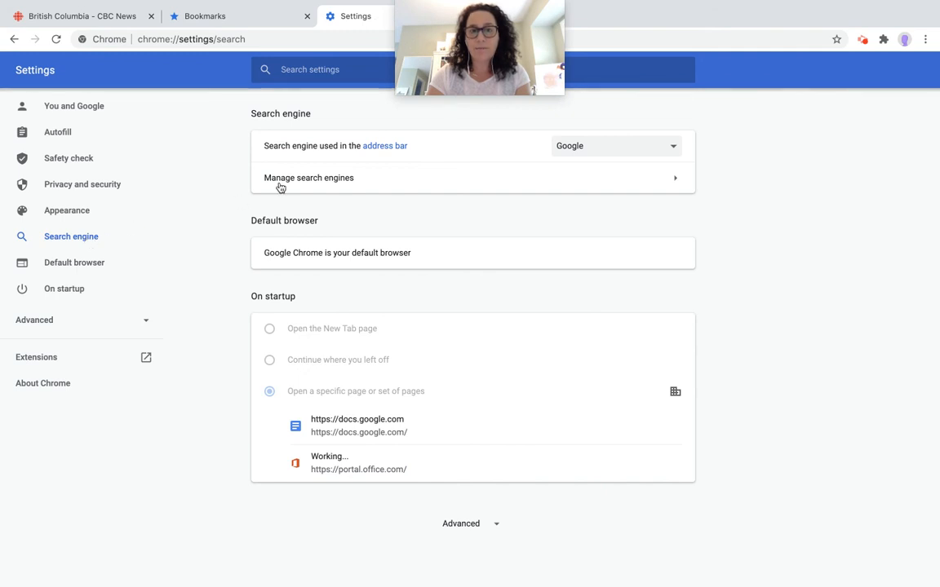
left_click(308, 178)
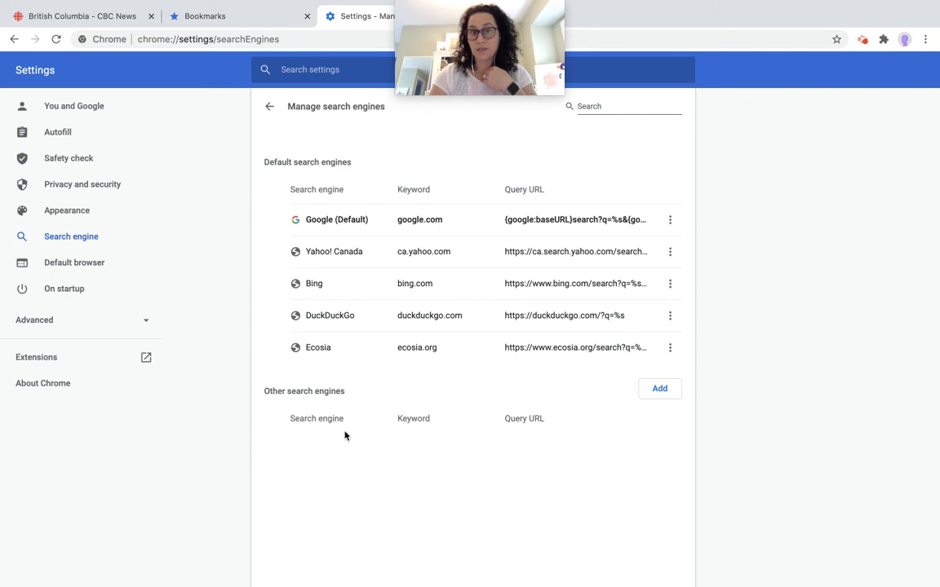
left_click(659, 388)
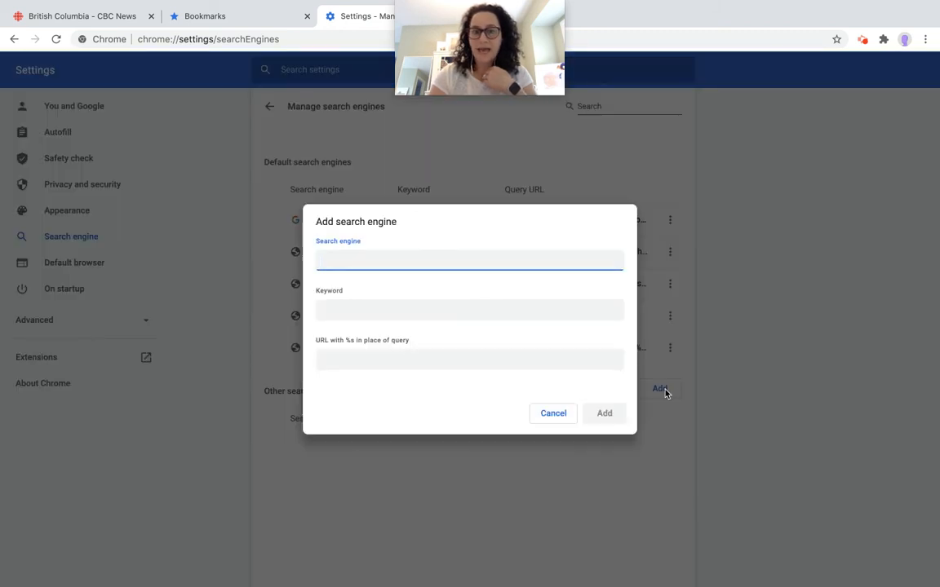
type("CBC")
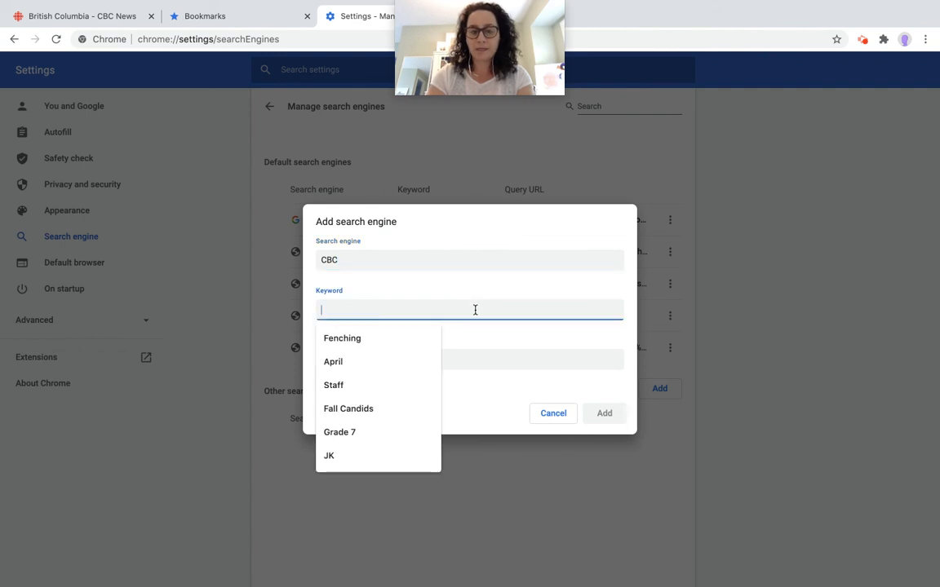
type("cbc")
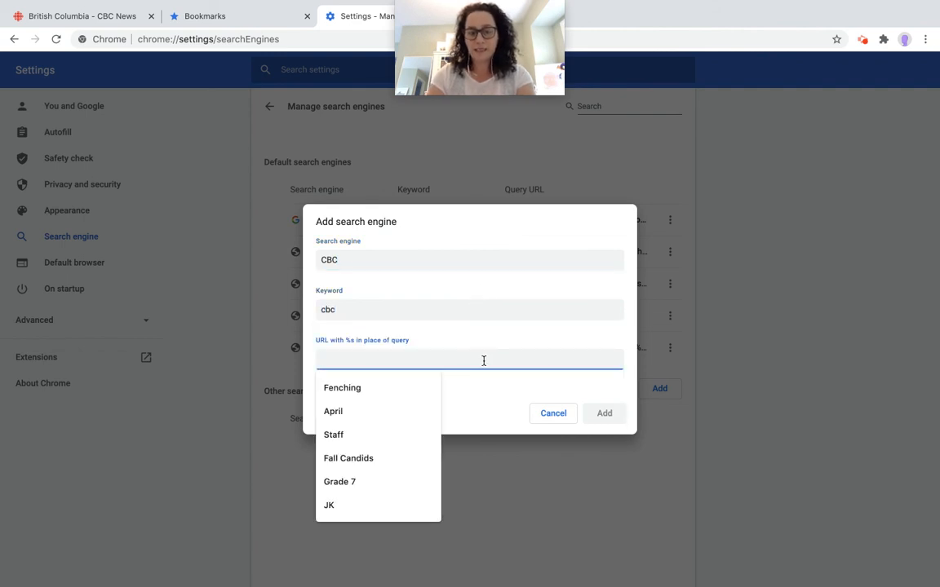
type("https://www.cbc.ca/news/canada/british-columbia")
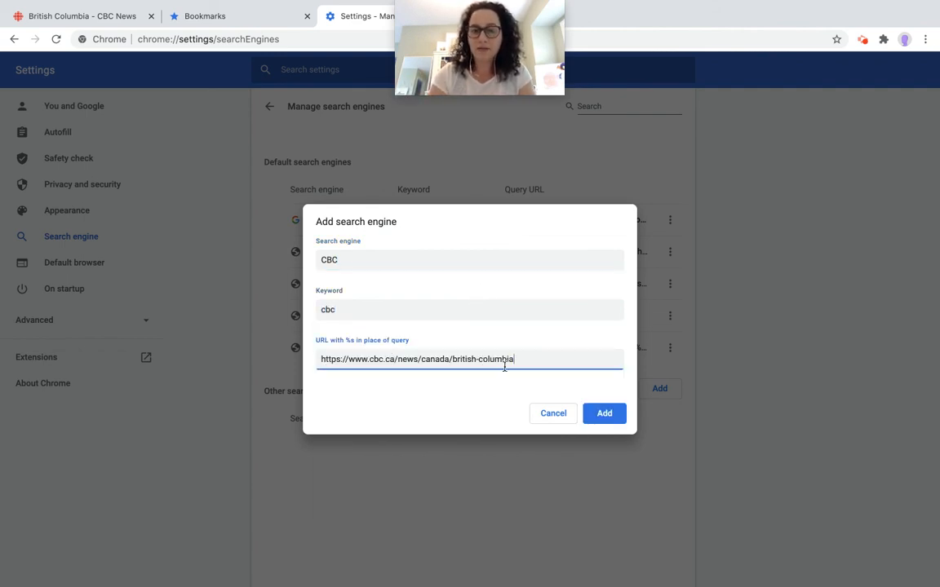
left_click(603, 414)
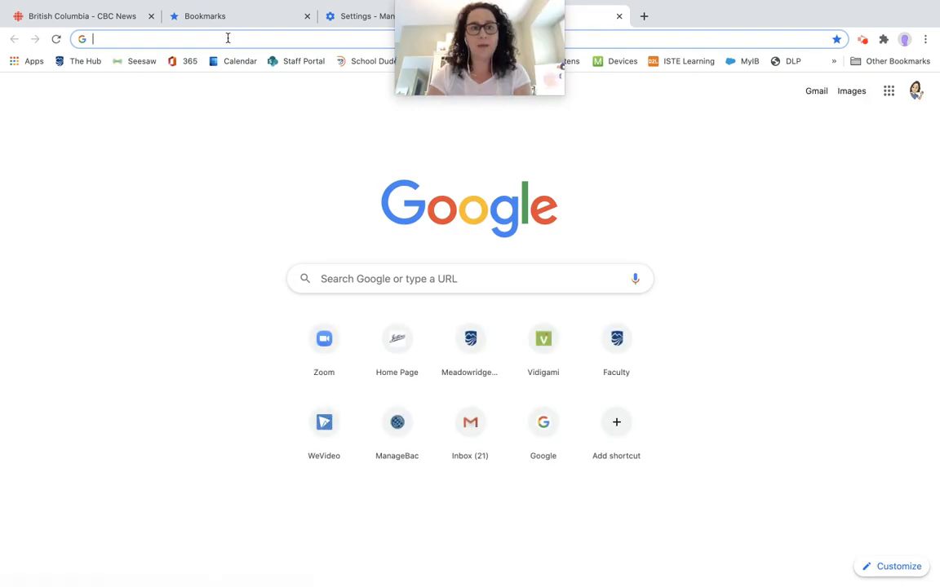
Step: Use the 'cbc' shortcut to reach CBC British Columbia news, then return to Settings
type("cbc")
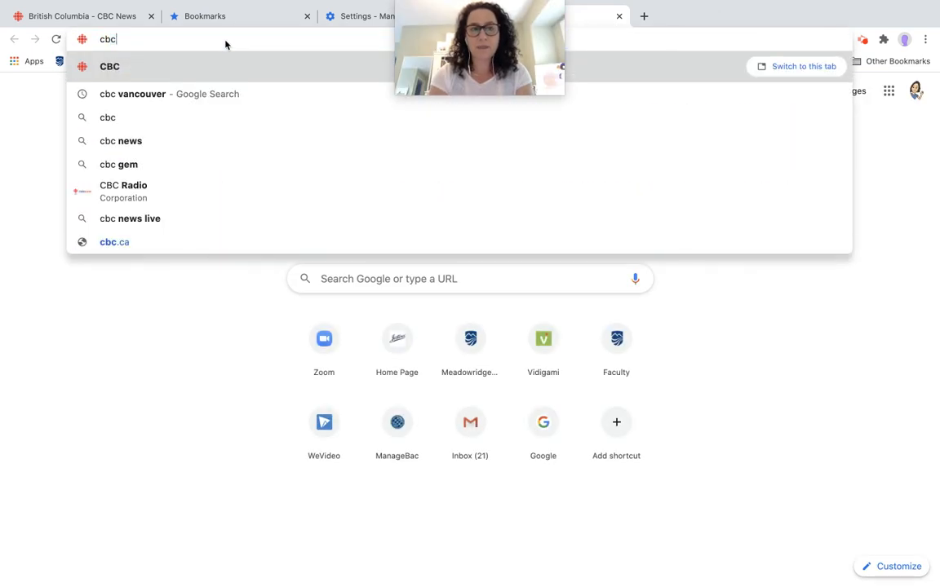
left_click(115, 241)
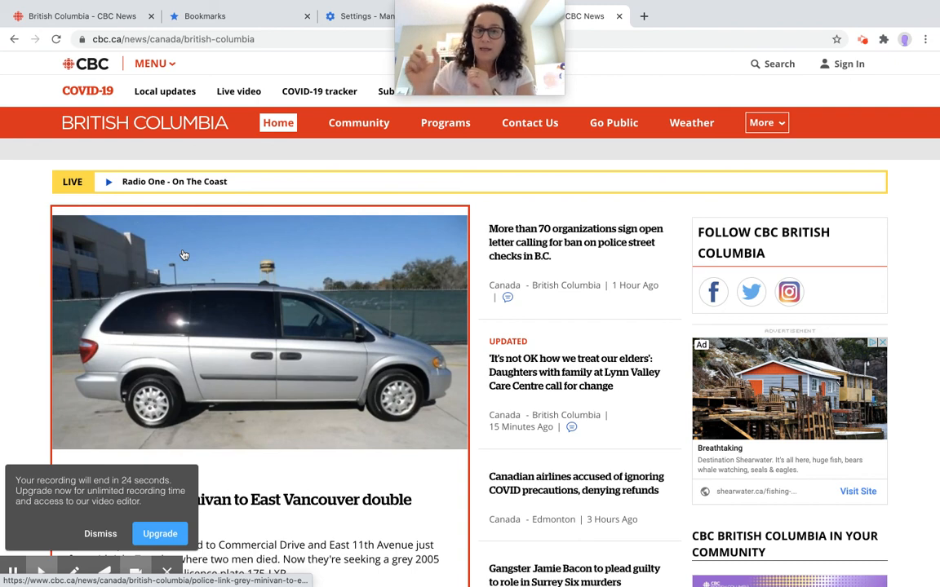
left_click(357, 16)
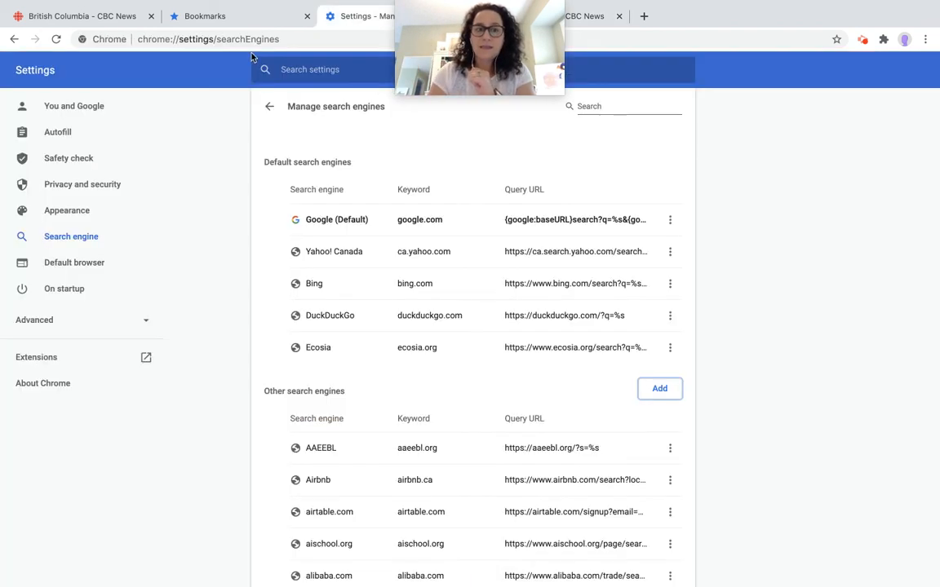
Step: Return to Manage search engines and start a new blank Add search engine form
left_click(269, 106)
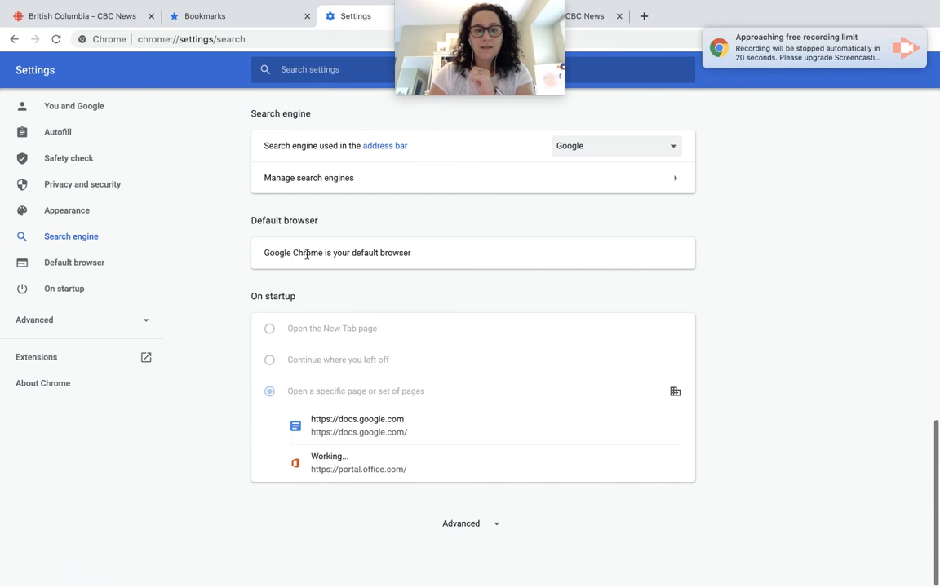
left_click(308, 177)
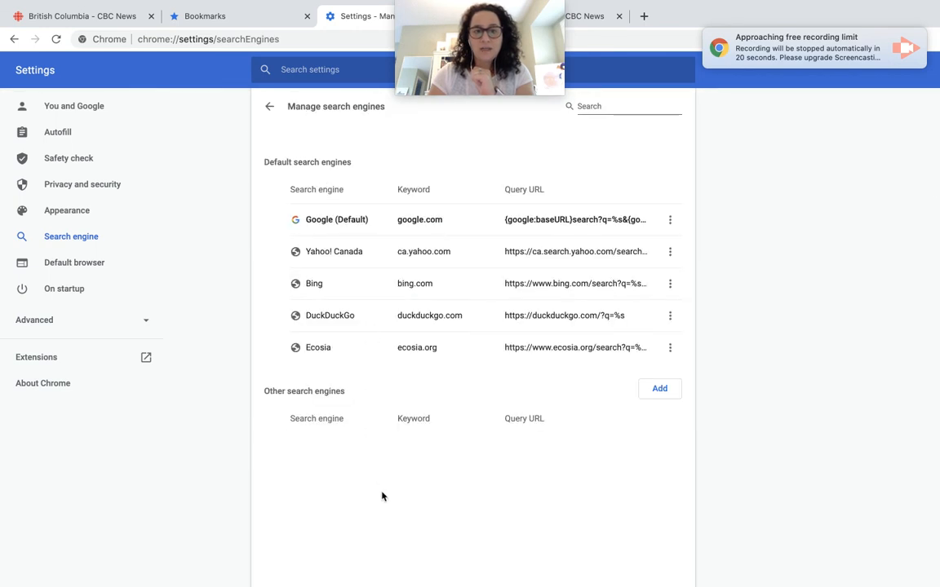
left_click(659, 388)
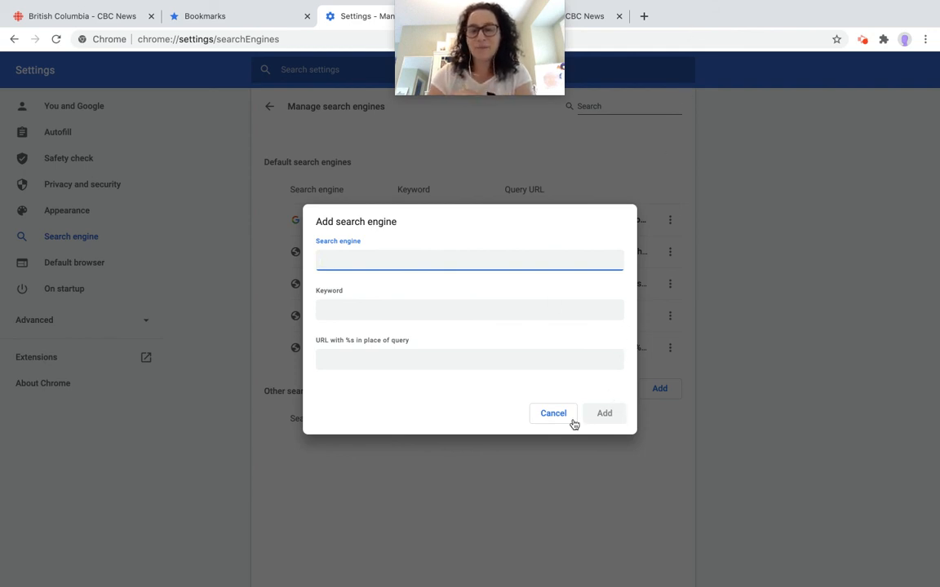
mouse_move(542, 441)
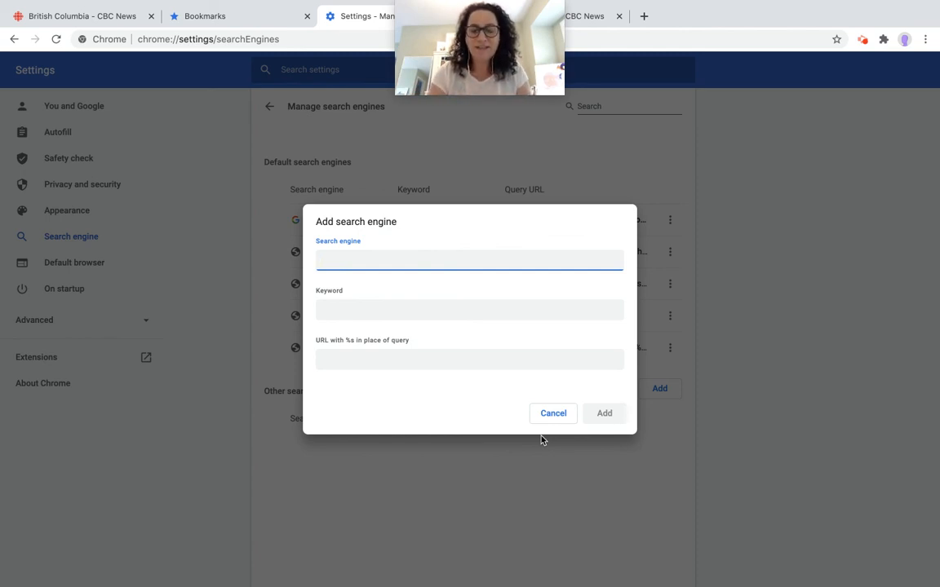
mouse_move(555, 417)
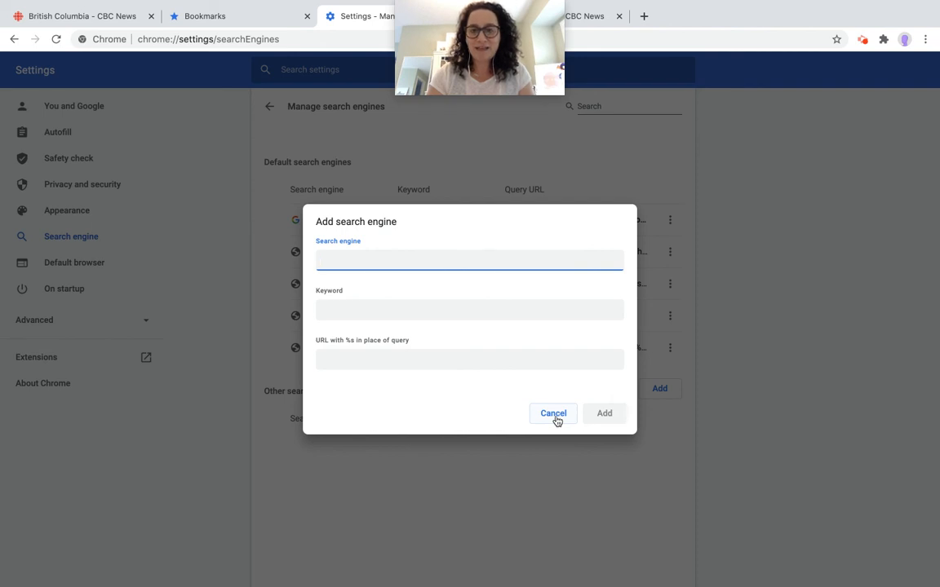